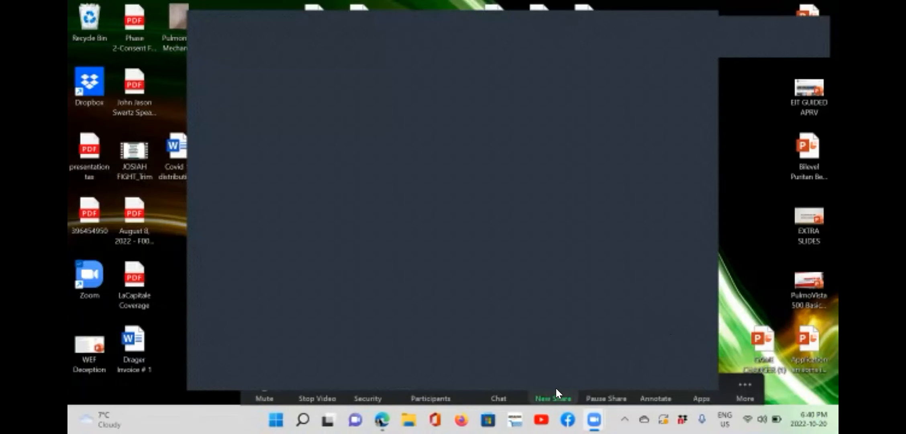
# Share the Microsoft Edge window showing the Bing "conditional immortality" results in Zoom
pyautogui.click(552, 398)
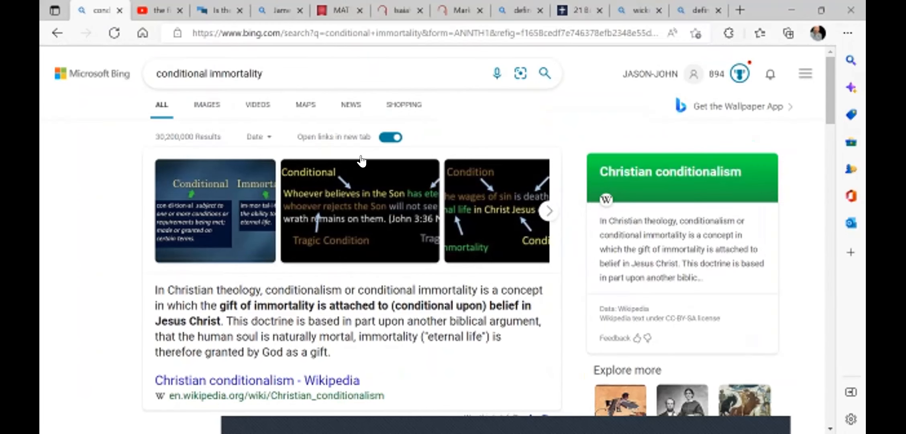
pyautogui.moveTo(114, 345)
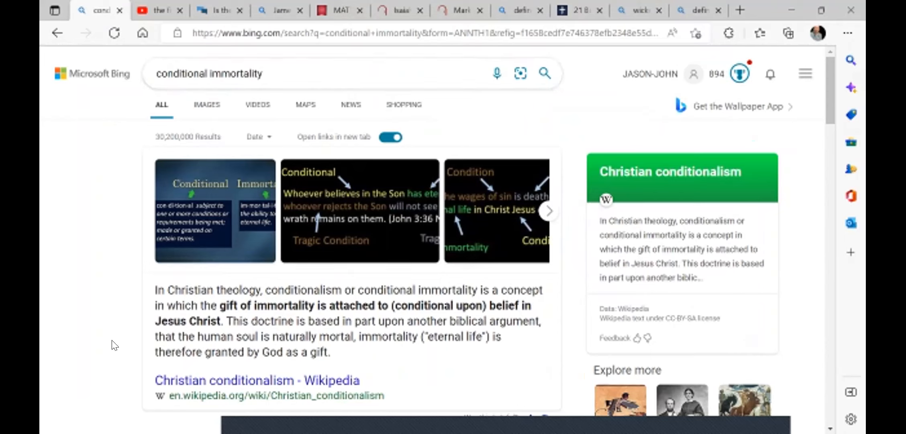
# Select the Wikipedia Christian conditionalism definition paragraph in the Bing results
pyautogui.moveTo(155, 290); pyautogui.dragTo(299, 289)
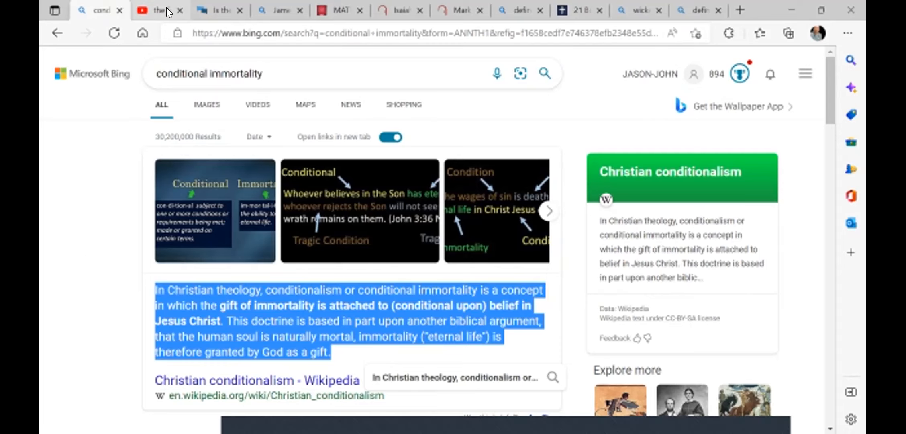
# Show the YouTube results for "the fire that consumes" with Edward Fudge's lecture
pyautogui.click(153, 11)
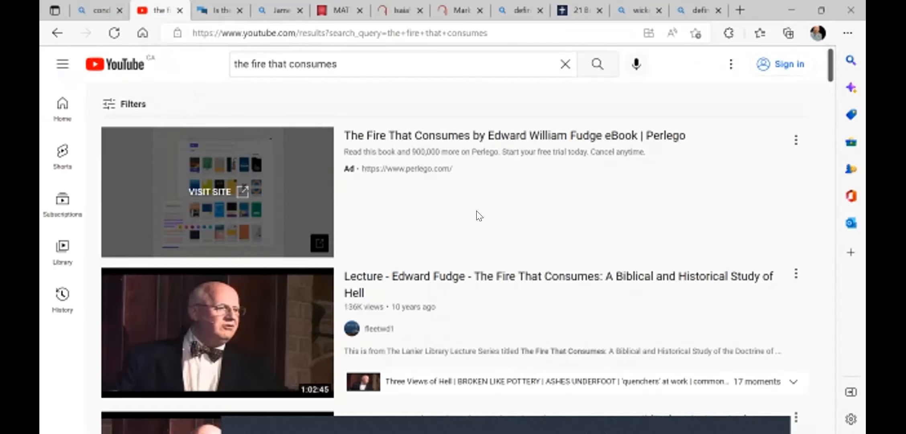
pyautogui.moveTo(530, 196)
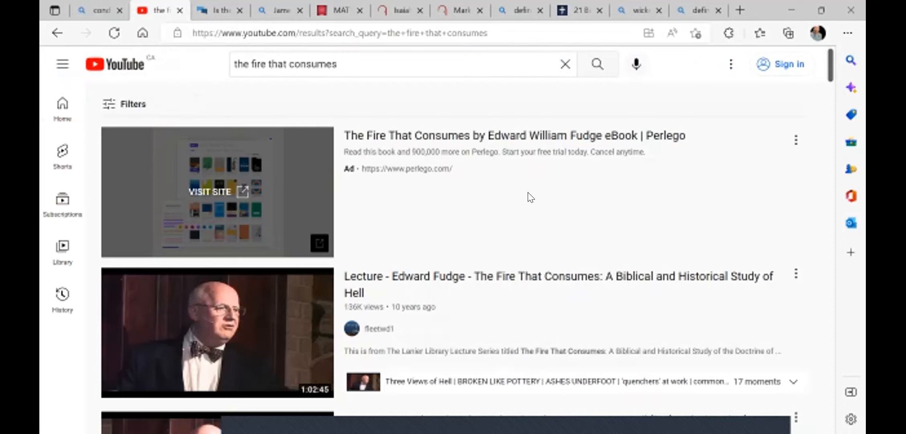
pyautogui.moveTo(601, 207)
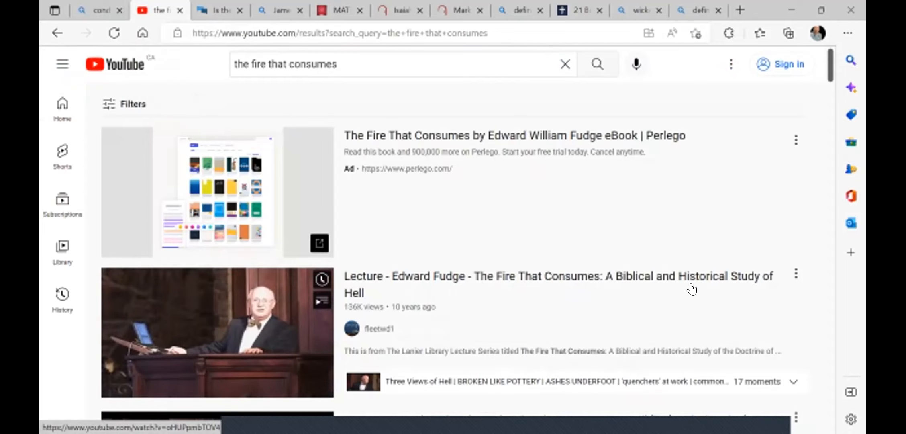
pyautogui.moveTo(662, 214)
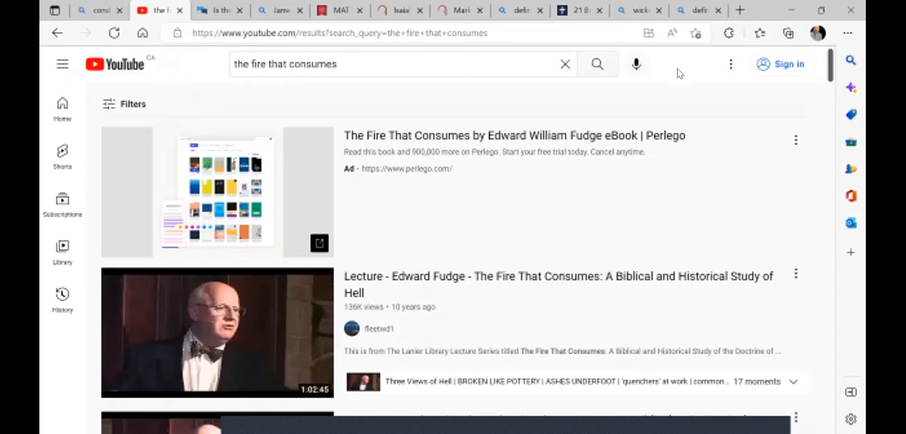
pyautogui.moveTo(682, 73)
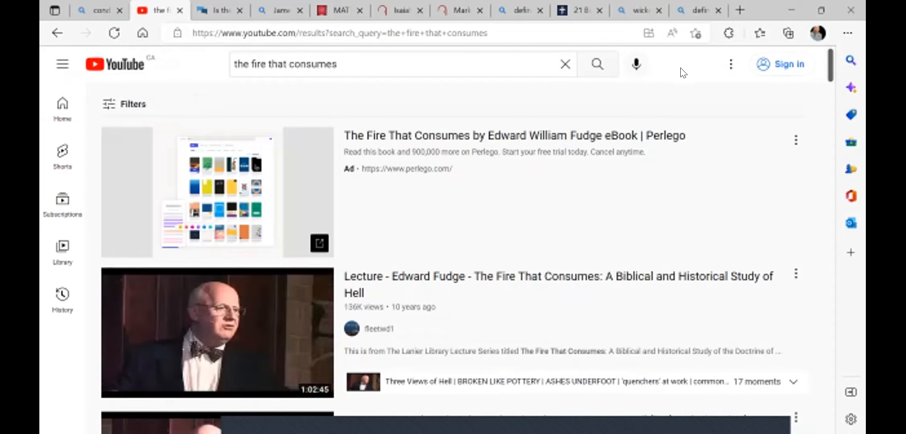
pyautogui.moveTo(678, 70)
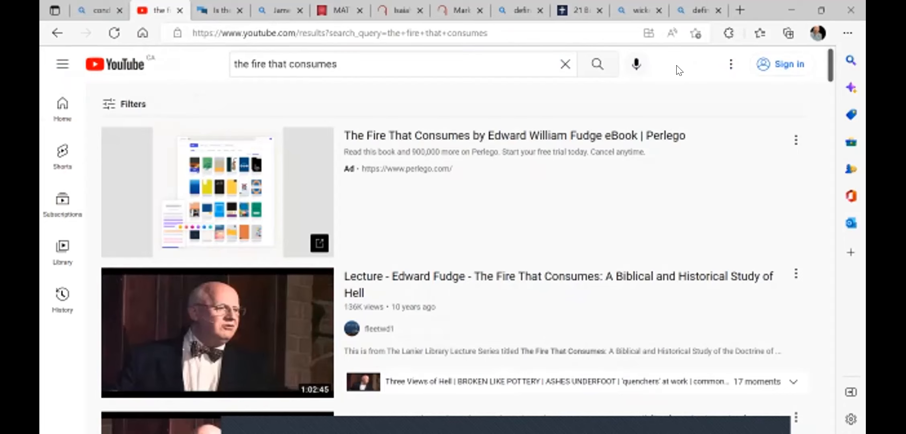
pyautogui.moveTo(347, 400)
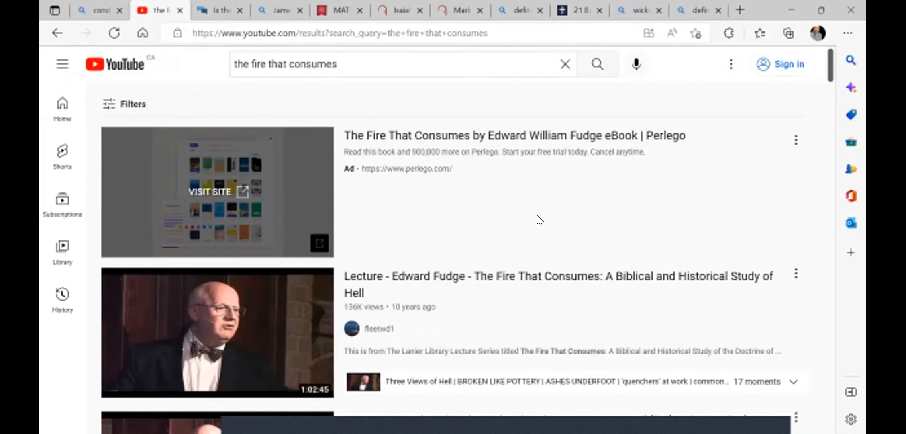
pyautogui.moveTo(522, 217)
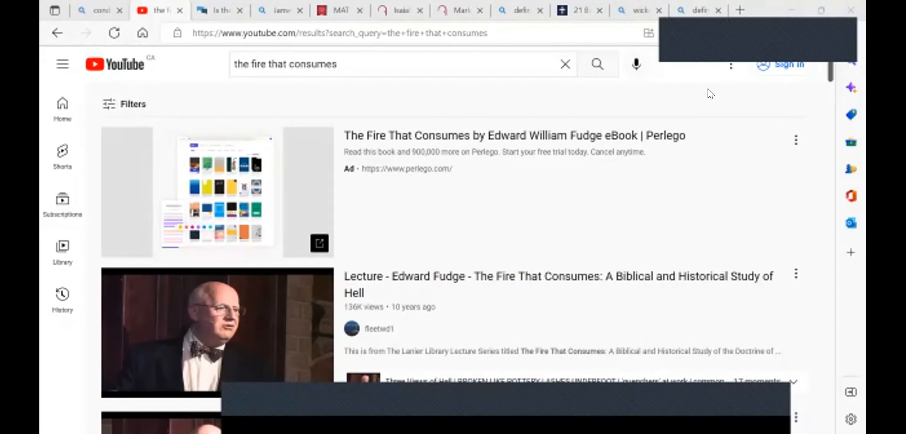
pyautogui.moveTo(734, 47)
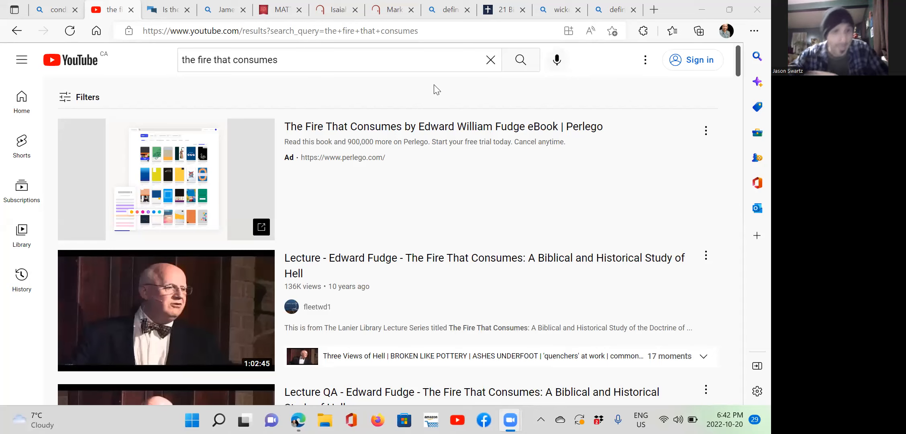
pyautogui.moveTo(255, 172)
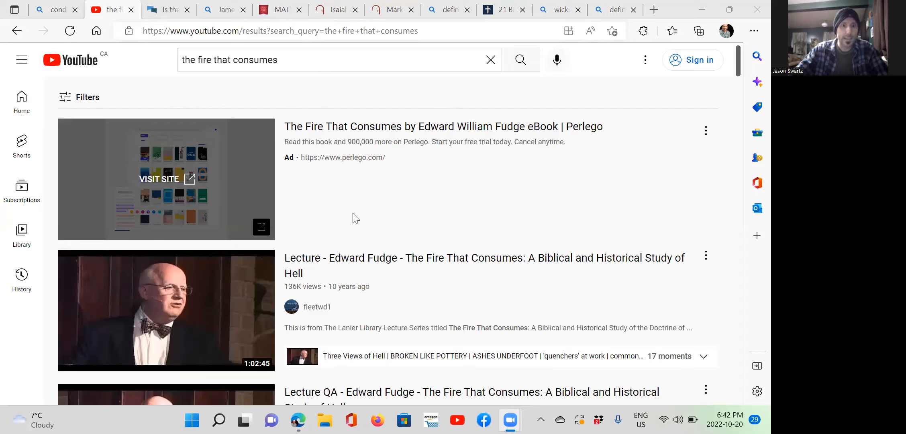
pyautogui.moveTo(464, 210)
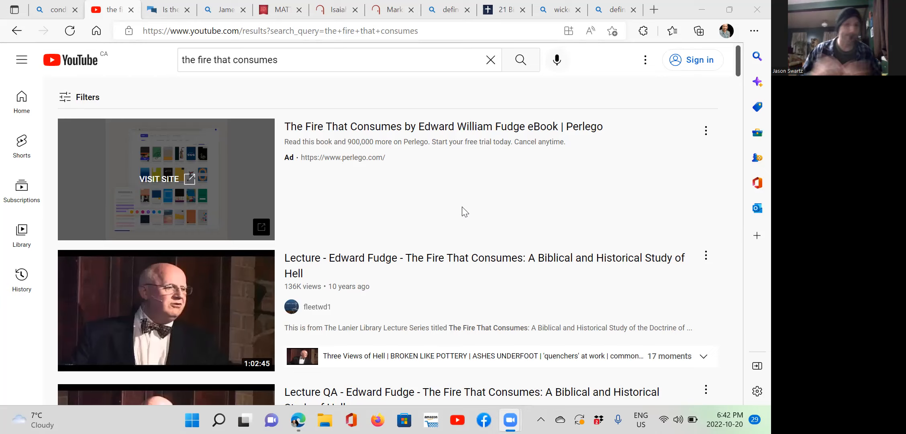
pyautogui.moveTo(241, 46)
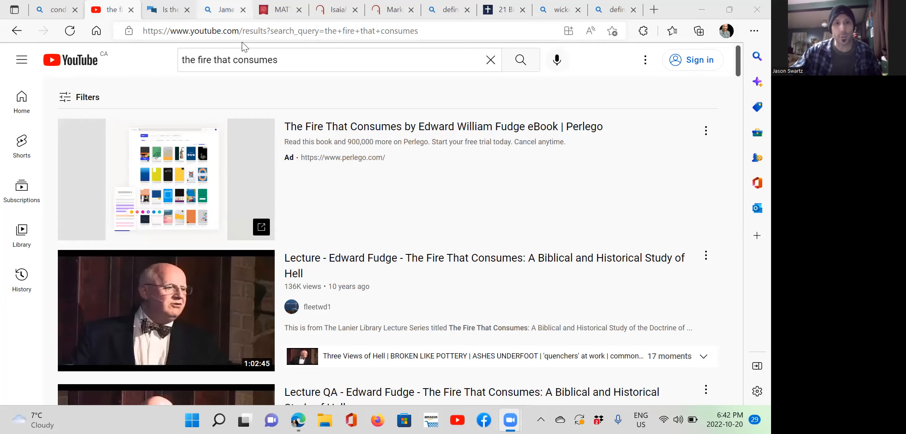
# Replace the Fudge query with "rethinking hell" and search it to reach the Rethinking Hell channel
pyautogui.click(338, 59)
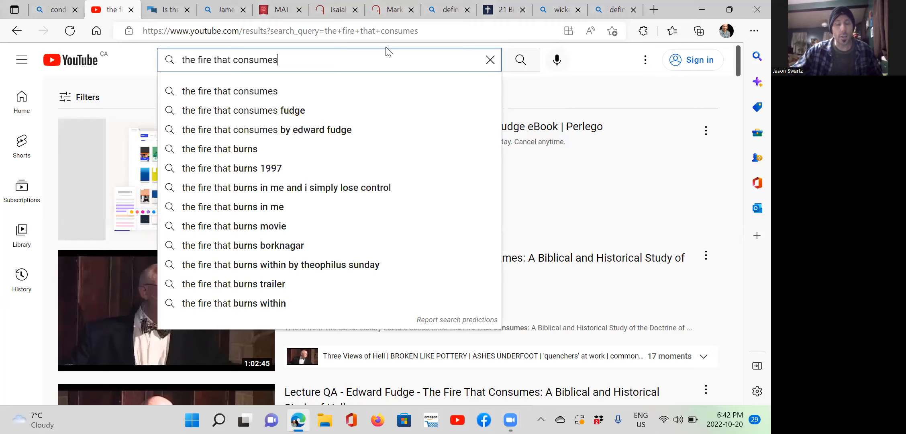
pyautogui.moveTo(394, 46)
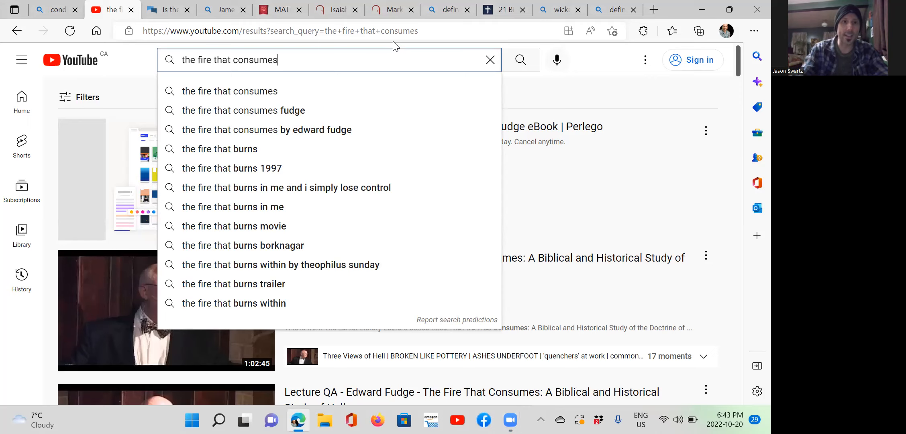
pyautogui.press('Backspace')
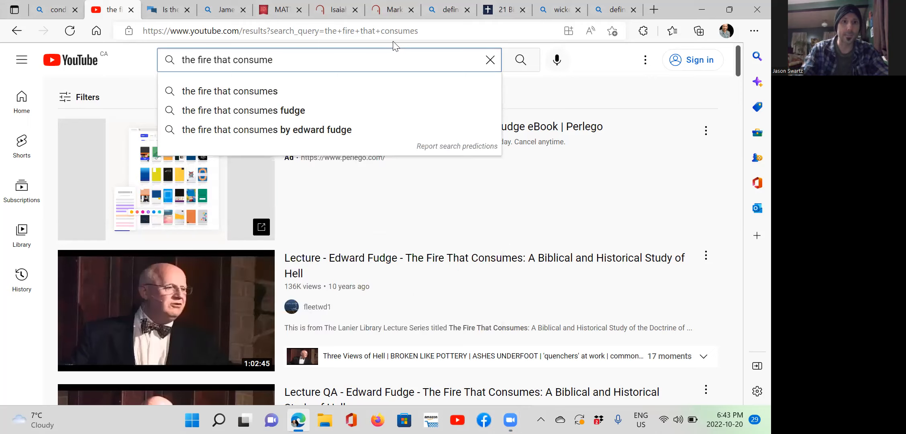
pyautogui.click(490, 59)
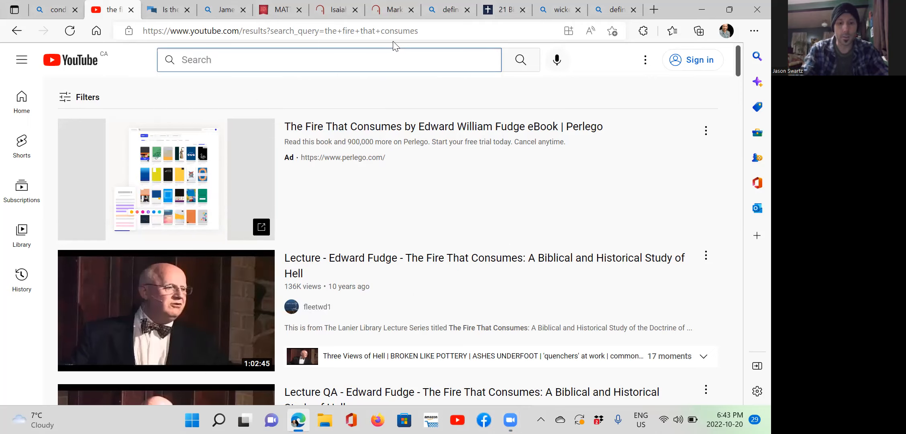
pyautogui.write('rethinking he')
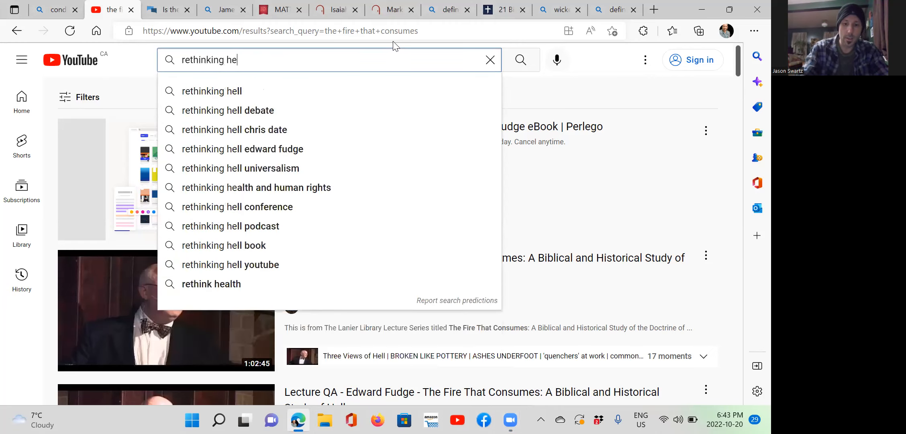
pyautogui.click(212, 91)
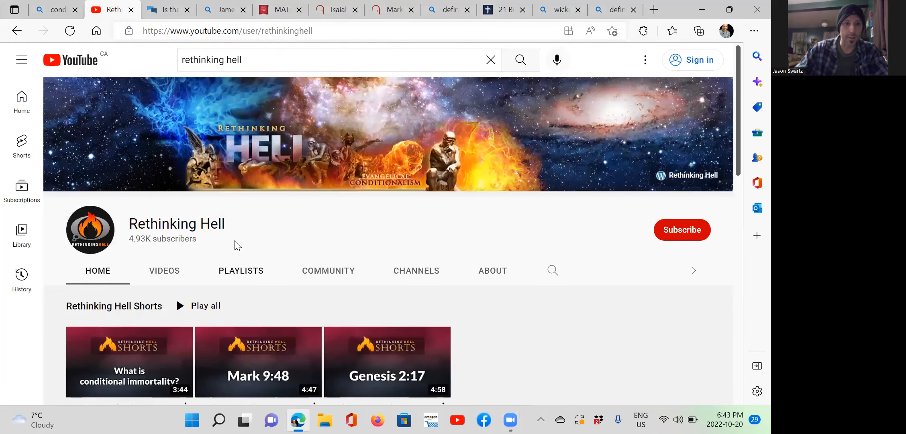
pyautogui.click(163, 270)
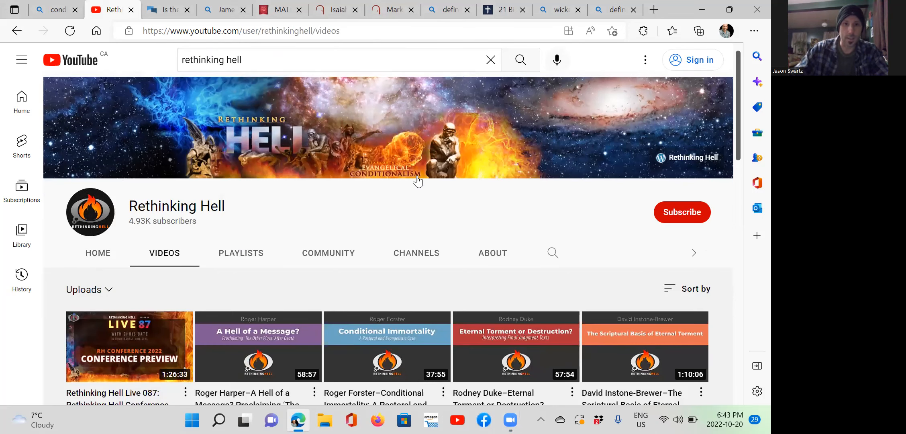
pyautogui.scroll(-3)
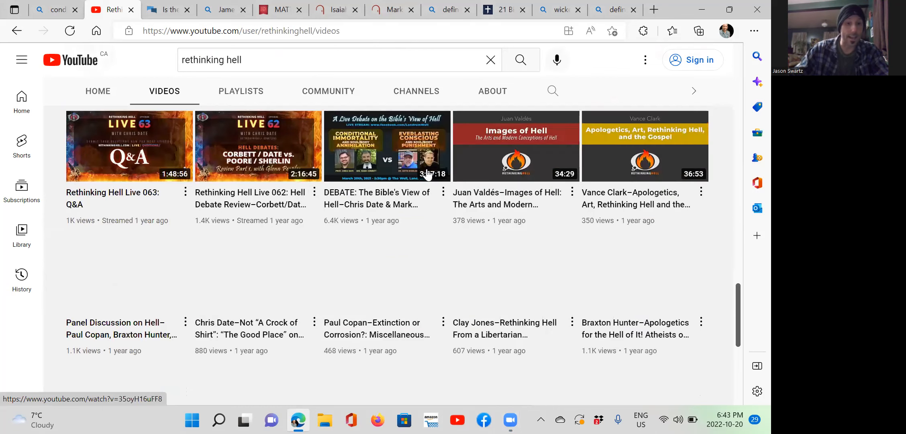
pyautogui.scroll(-3)
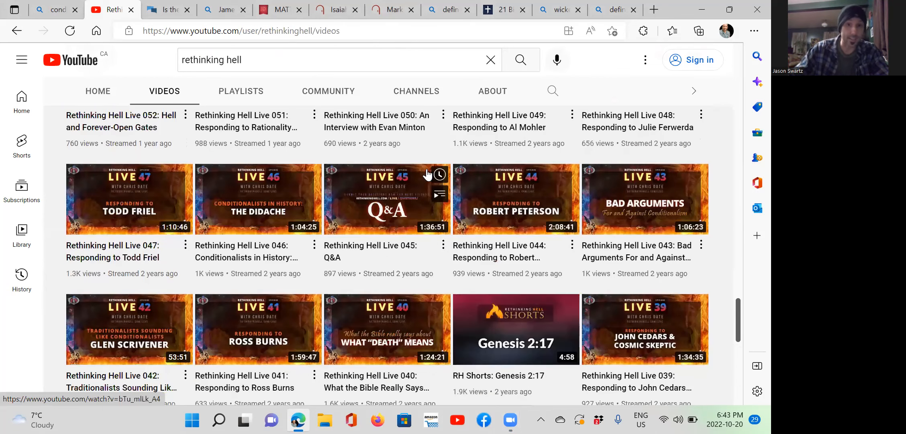
pyautogui.scroll(-3)
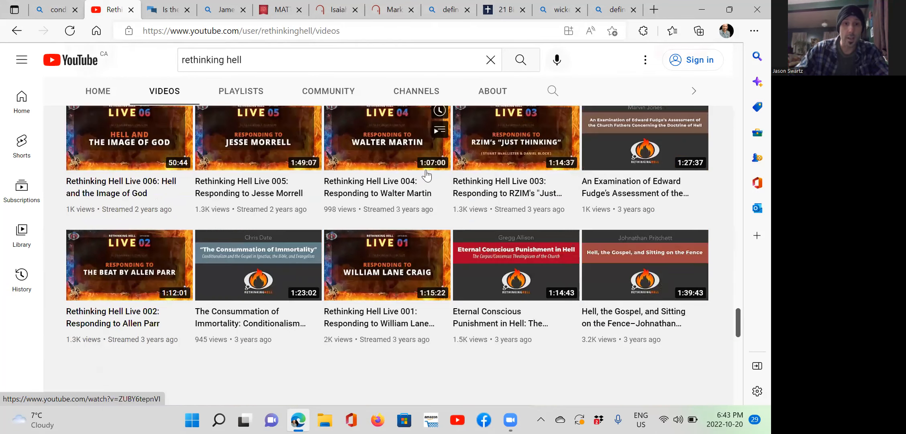
pyautogui.scroll(-3)
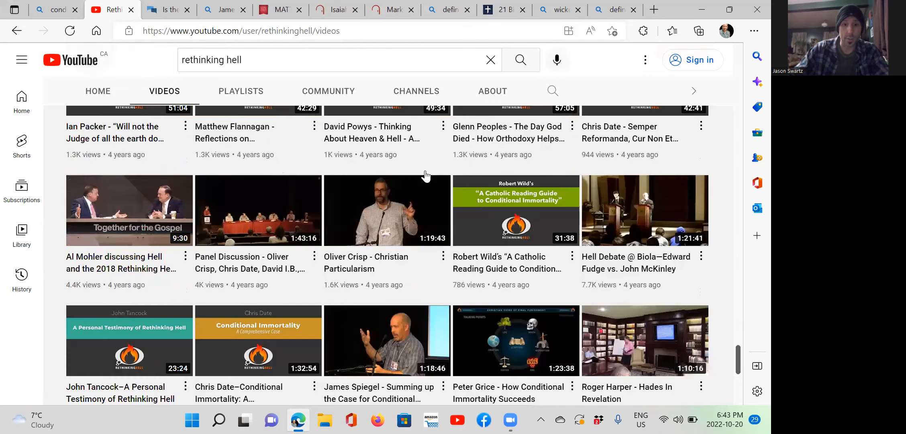
pyautogui.scroll(-3)
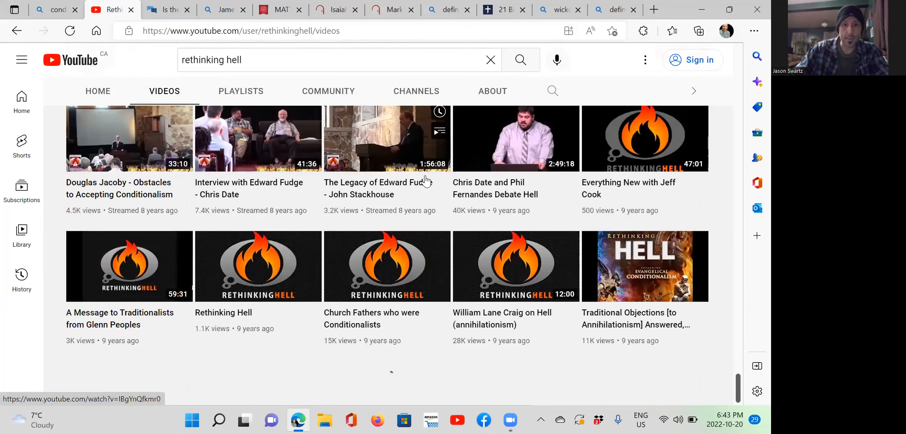
pyautogui.scroll(-3)
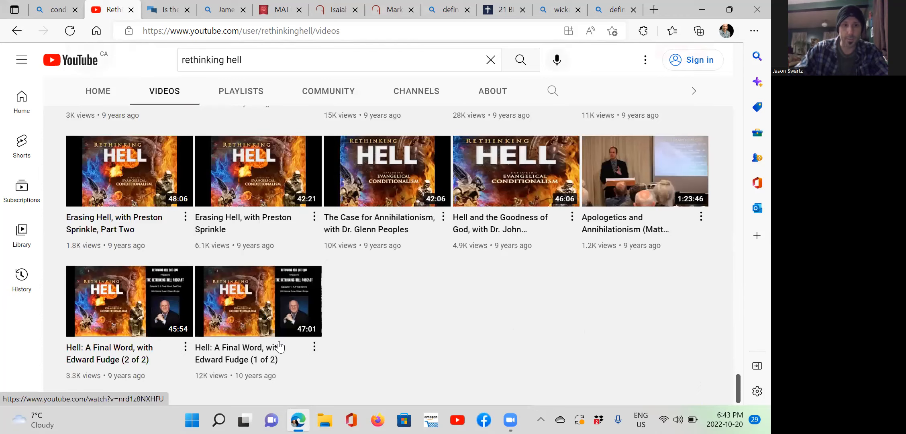
pyautogui.moveTo(263, 289)
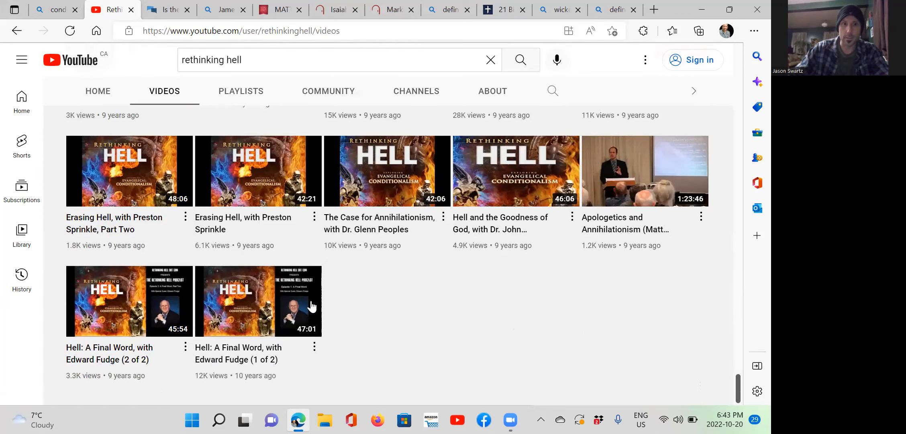
pyautogui.scroll(-3)
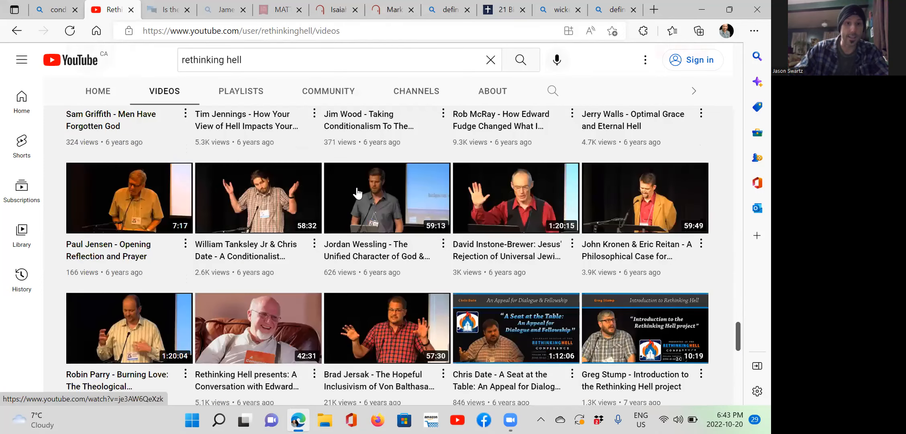
pyautogui.scroll(-3)
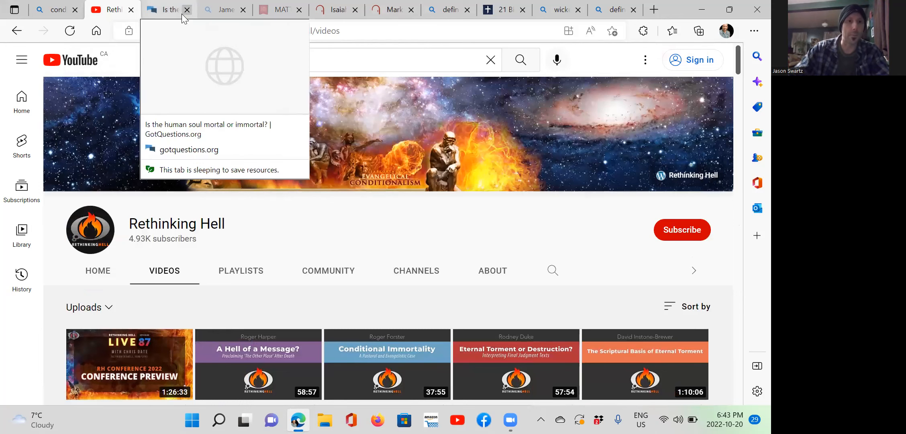
# Show the GotQuestions "Is the human soul mortal or immortal?" article scrolled to its Answer section
pyautogui.click(168, 10)
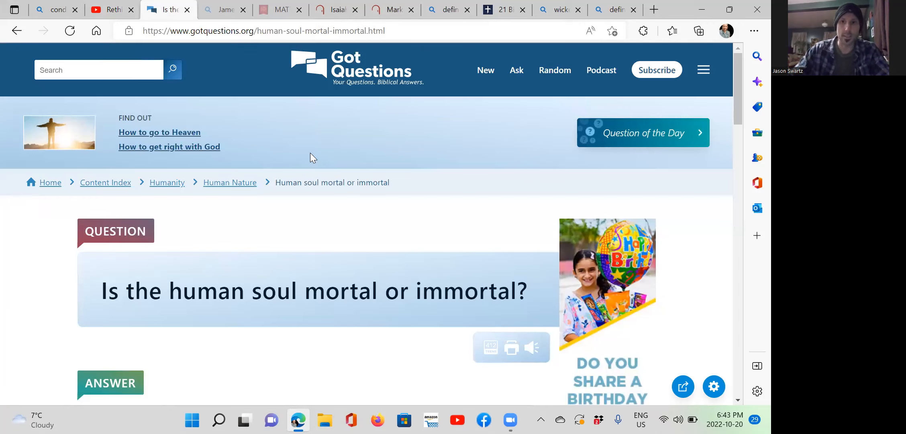
pyautogui.scroll(-3)
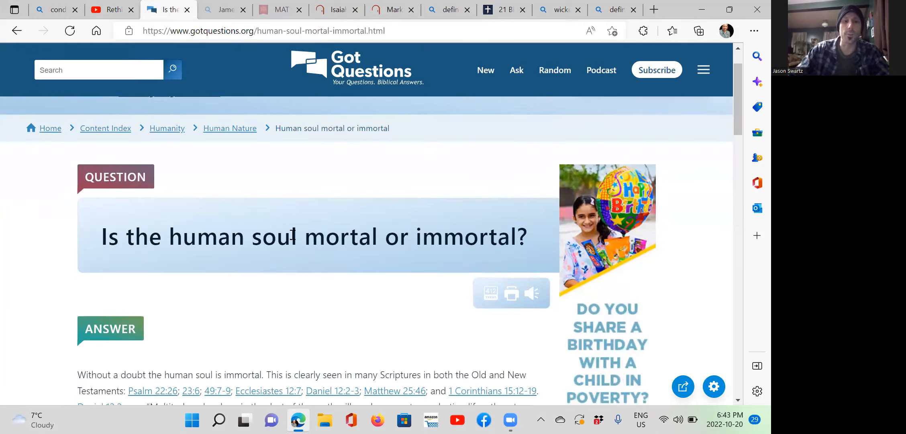
pyautogui.scroll(-3)
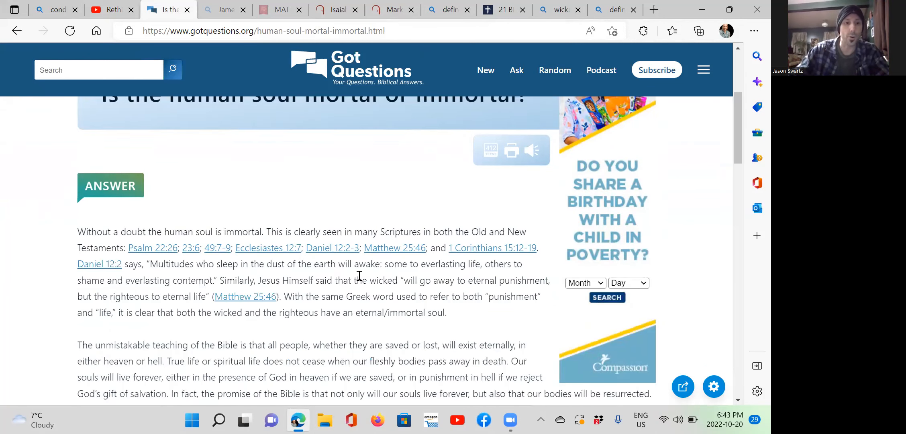
pyautogui.scroll(-3)
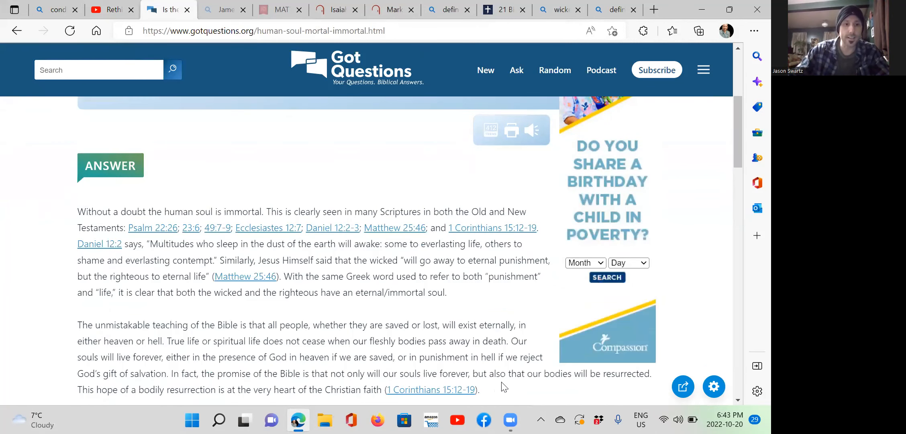
pyautogui.moveTo(152, 228)
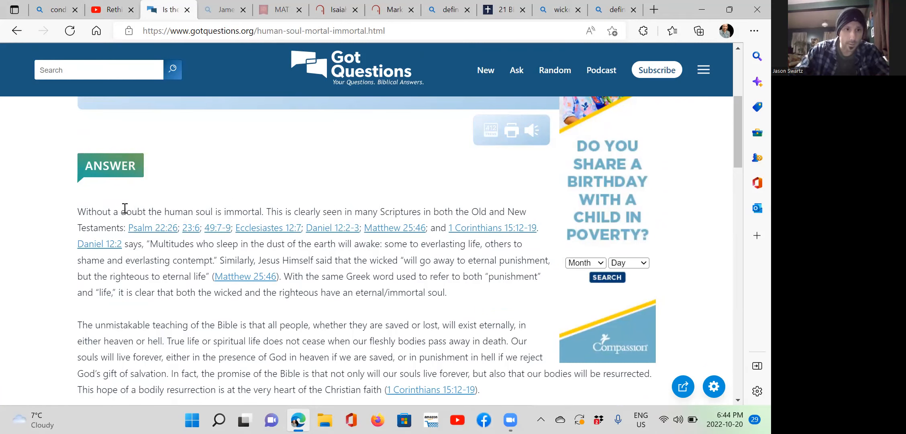
# Highlight the answer's opening sentence claiming the soul is immortal, then release it
pyautogui.moveTo(77, 211); pyautogui.dragTo(261, 211)
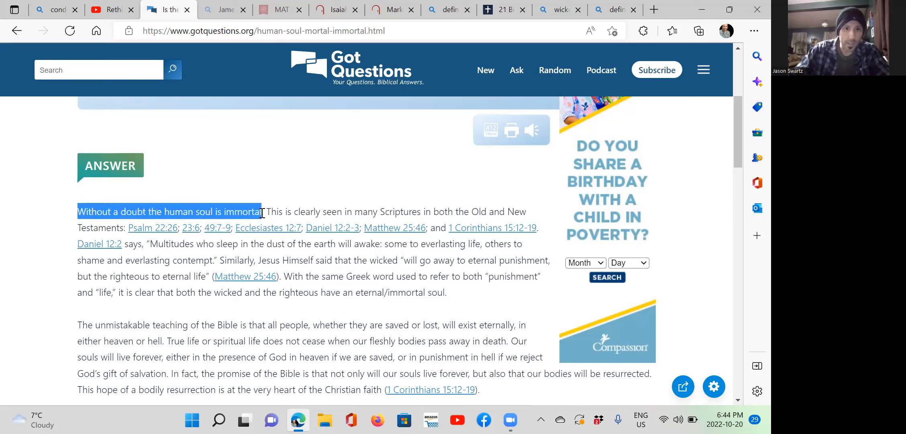
pyautogui.moveTo(78, 211); pyautogui.dragTo(262, 211)
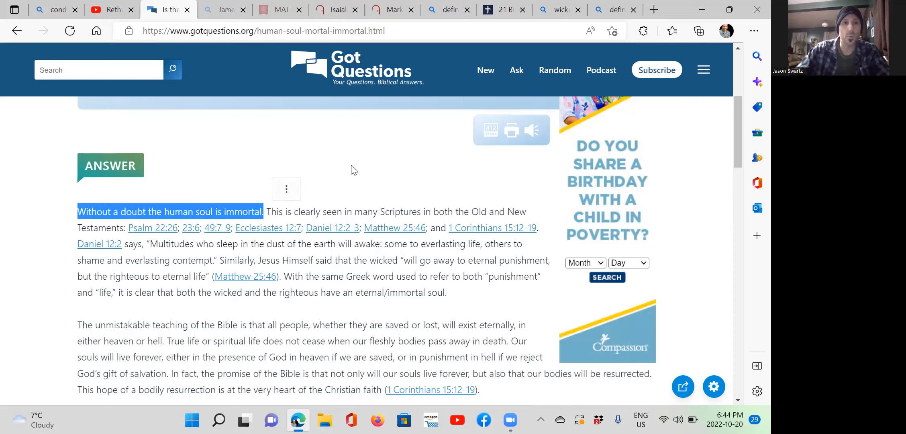
pyautogui.moveTo(375, 159)
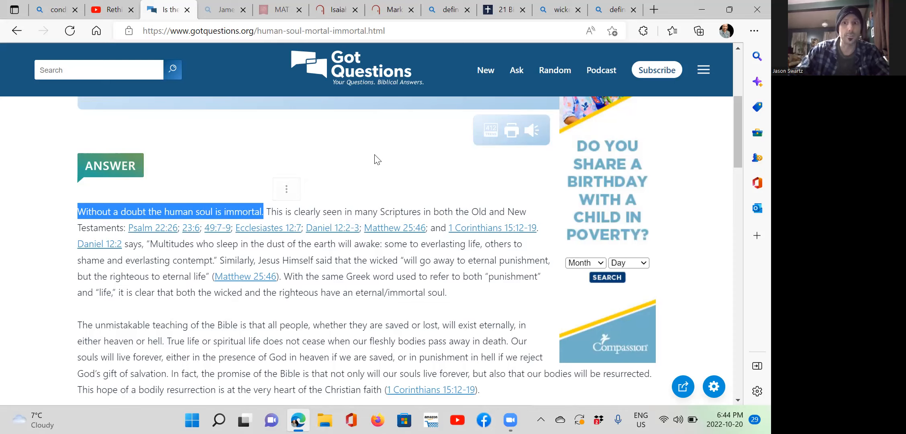
pyautogui.click(374, 159)
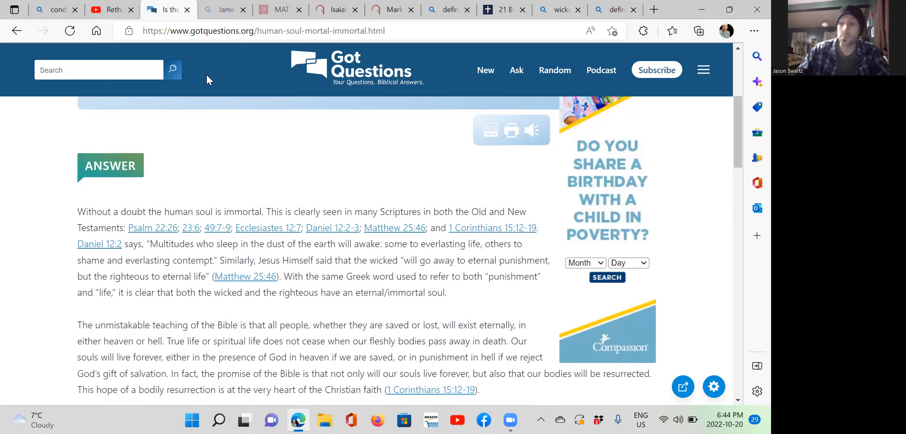
pyautogui.moveTo(223, 9)
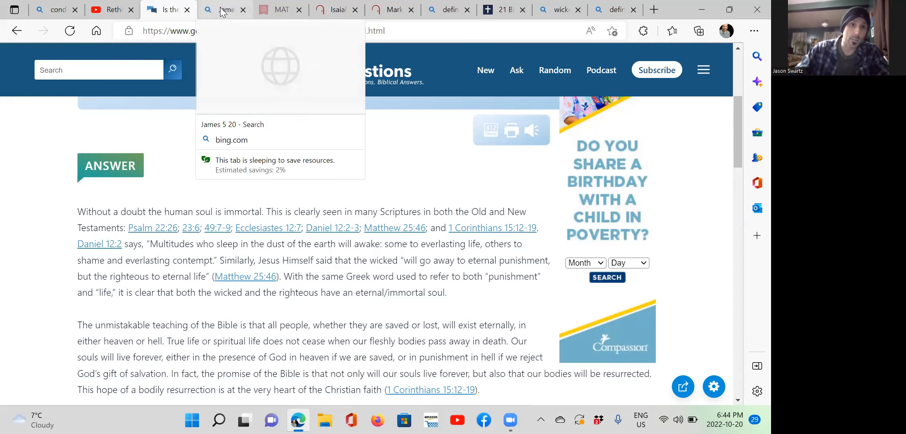
pyautogui.click(224, 10)
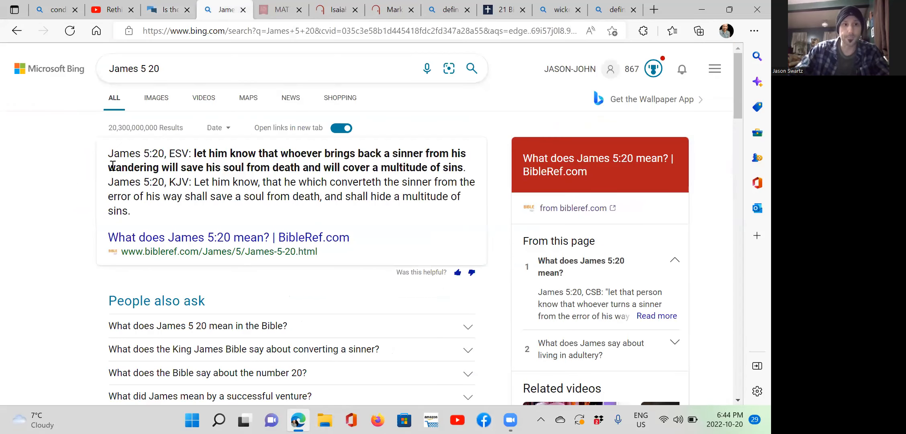
pyautogui.moveTo(108, 153); pyautogui.dragTo(469, 153)
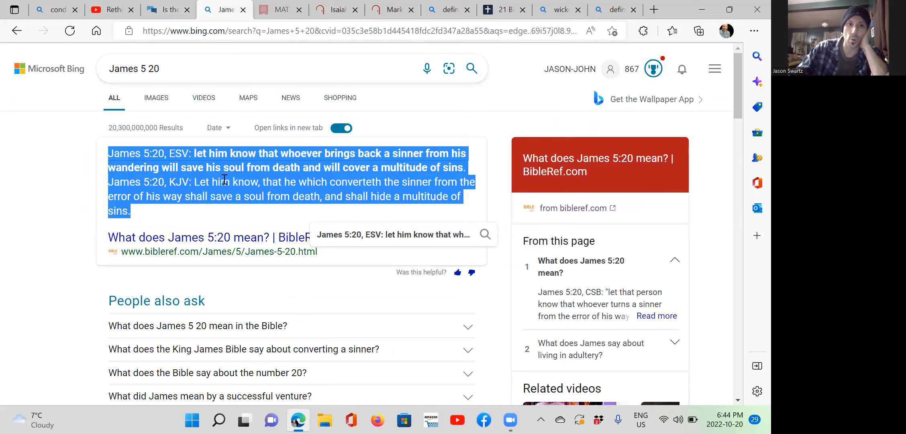
pyautogui.moveTo(301, 179)
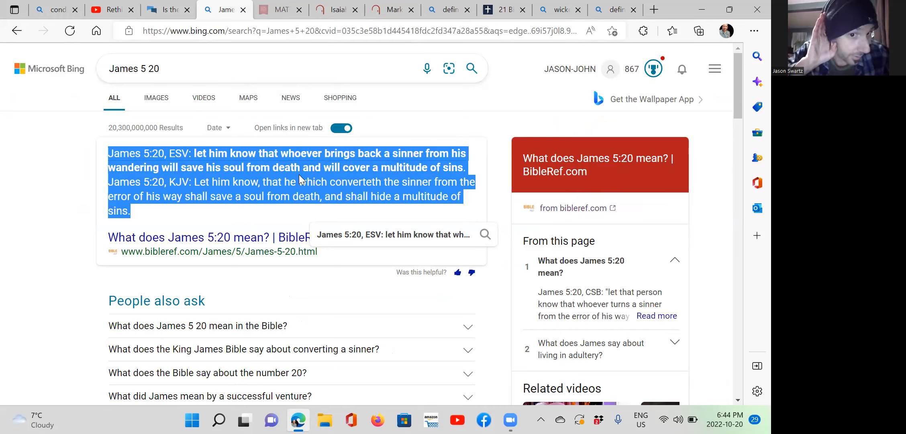
pyautogui.moveTo(297, 173)
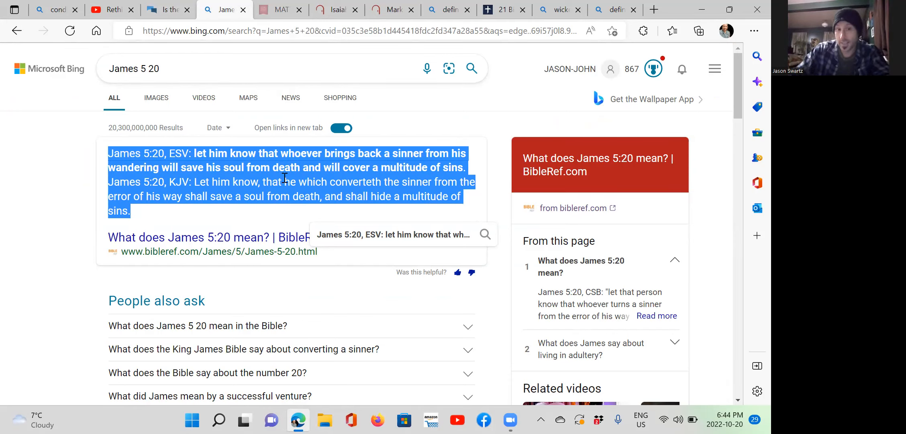
pyautogui.moveTo(156, 176)
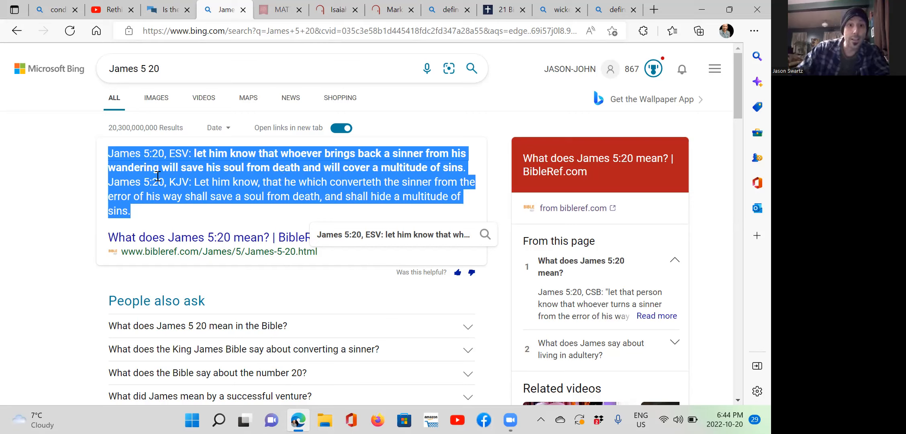
pyautogui.moveTo(178, 178)
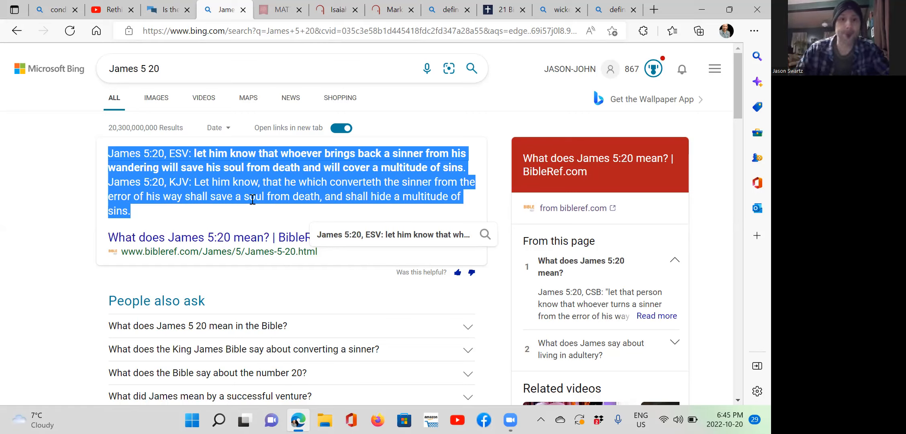
pyautogui.moveTo(474, 102)
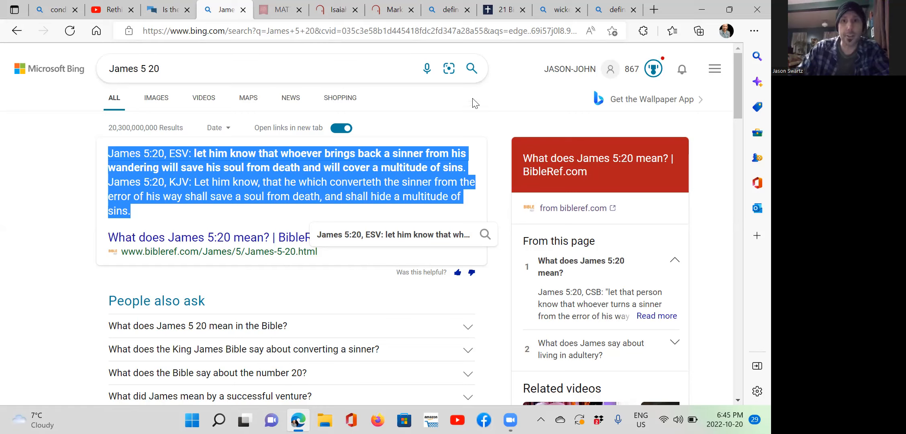
pyautogui.moveTo(509, 95)
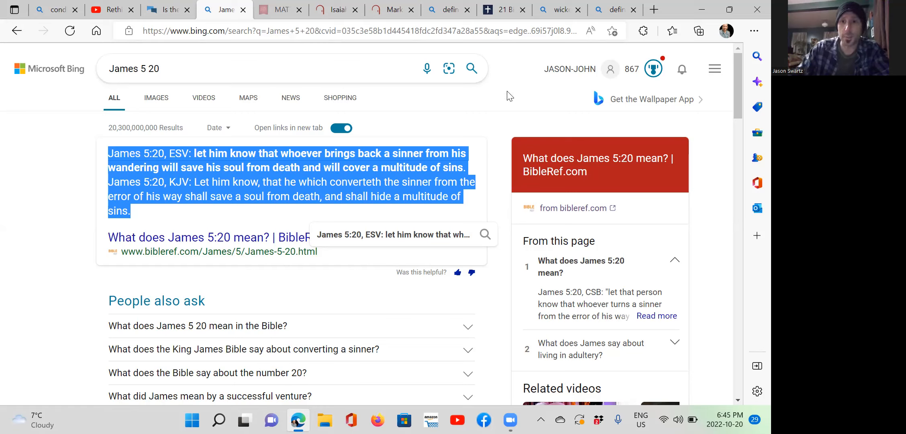
pyautogui.moveTo(509, 93)
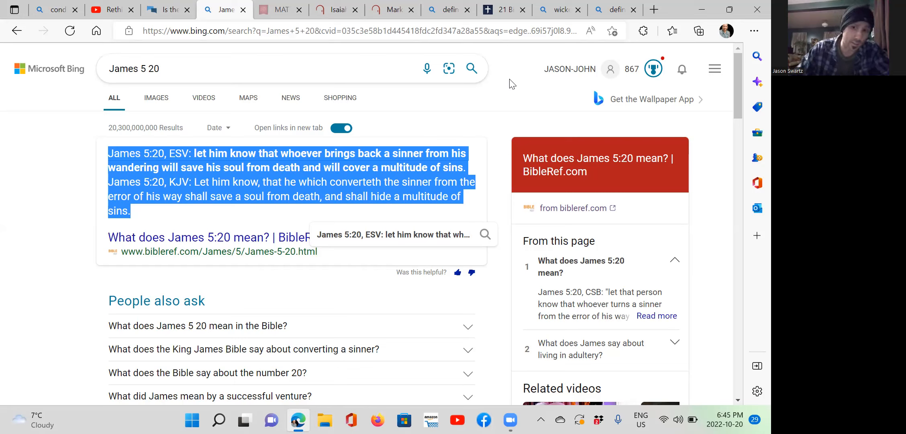
pyautogui.moveTo(511, 82)
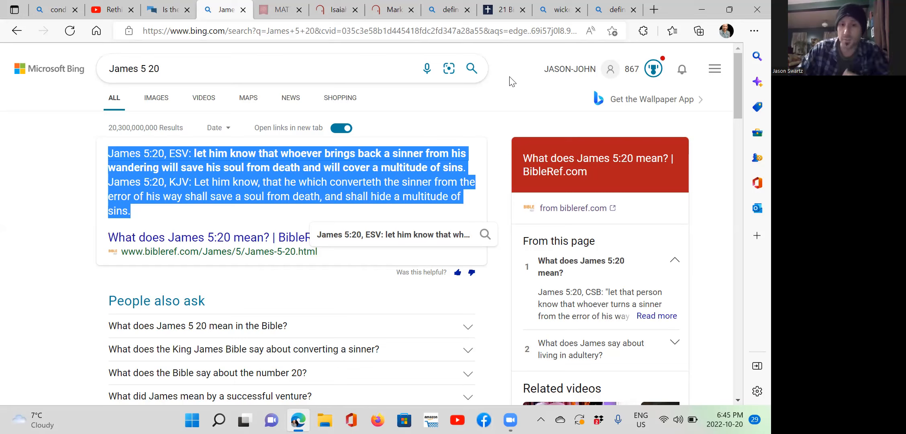
pyautogui.moveTo(497, 92)
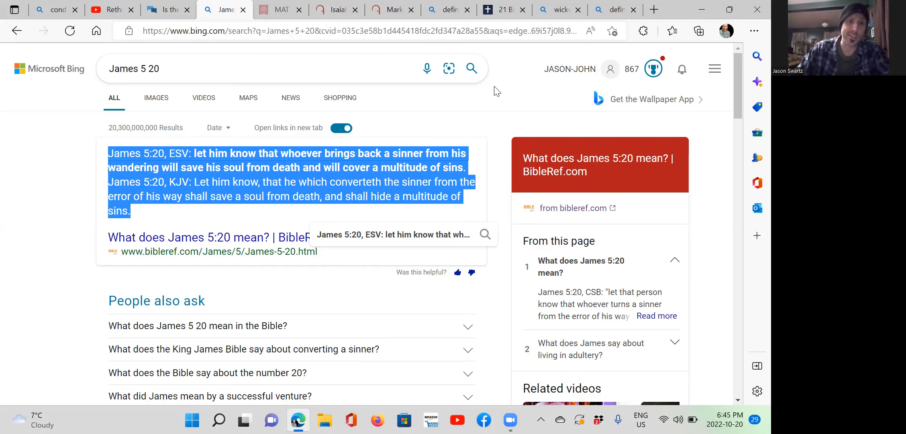
pyautogui.moveTo(422, 106)
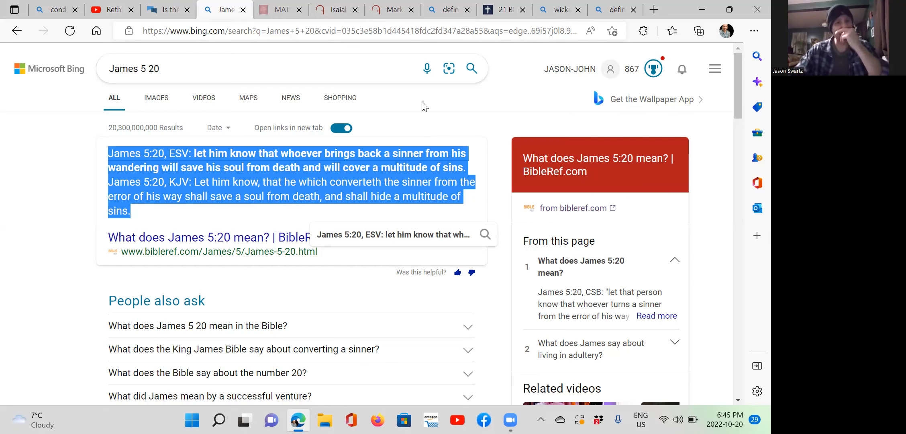
pyautogui.click(141, 276)
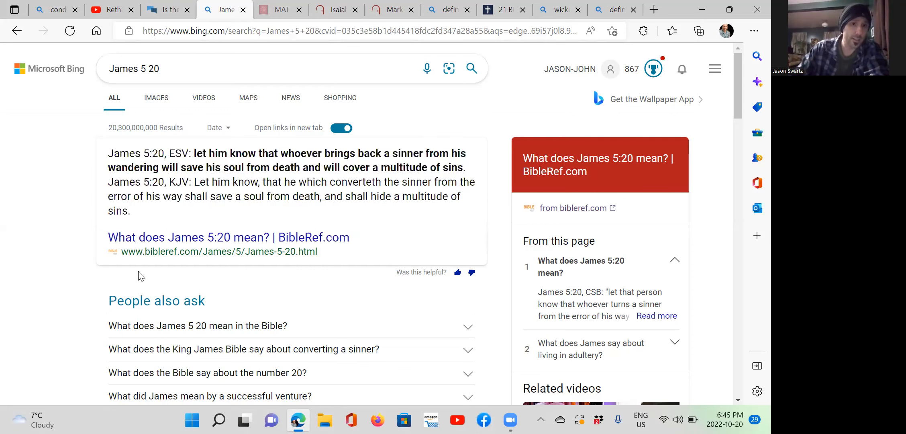
pyautogui.moveTo(202, 203)
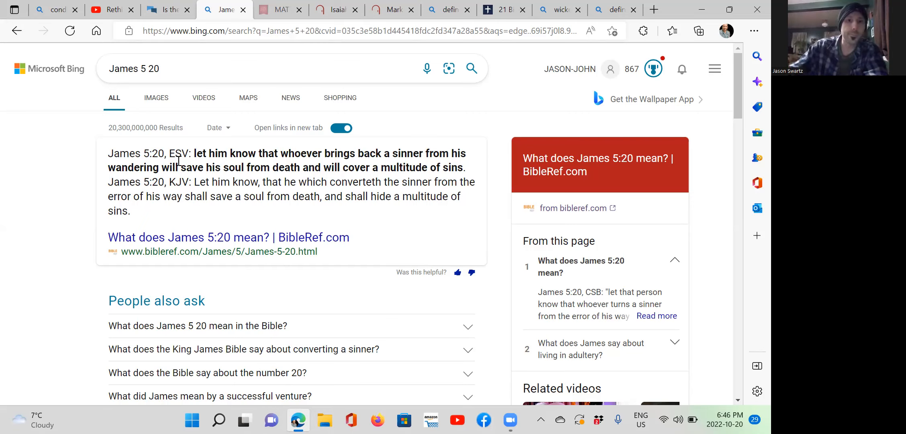
# Show the King James Bible Online Matthew 10:28 verse page
pyautogui.click(272, 10)
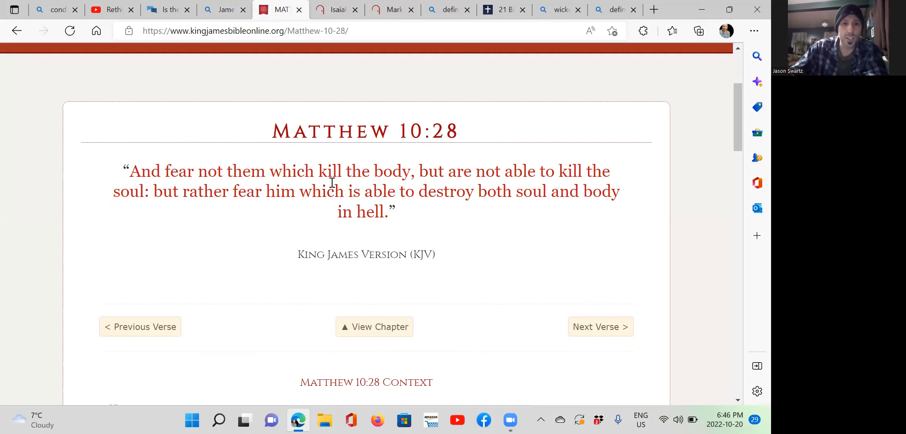
pyautogui.moveTo(514, 177)
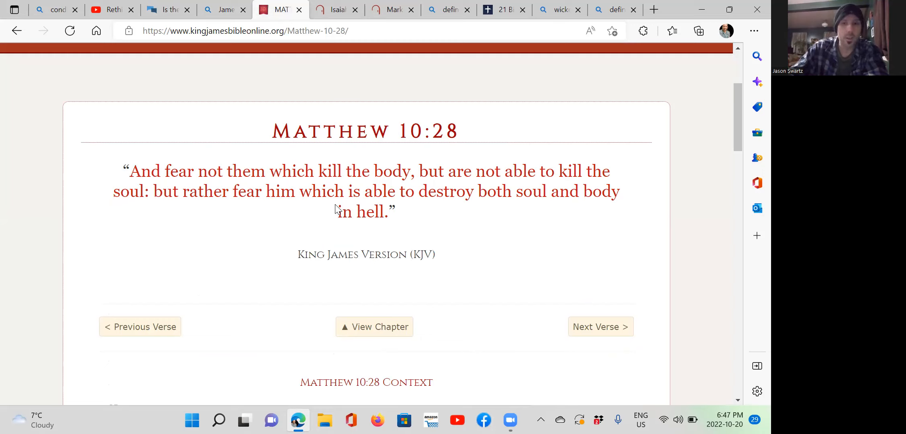
pyautogui.moveTo(129, 208)
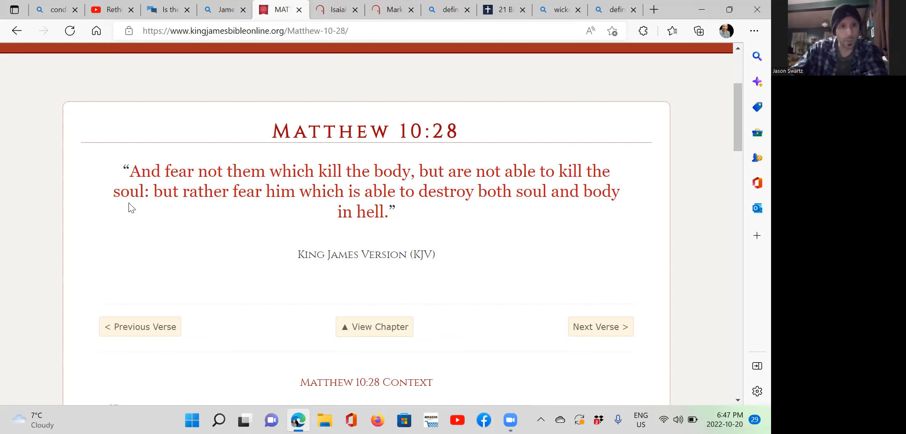
pyautogui.moveTo(235, 196)
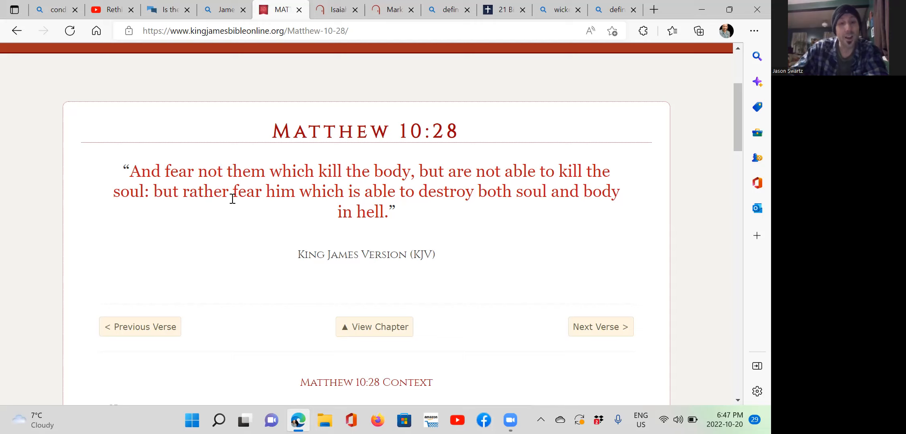
pyautogui.moveTo(398, 199)
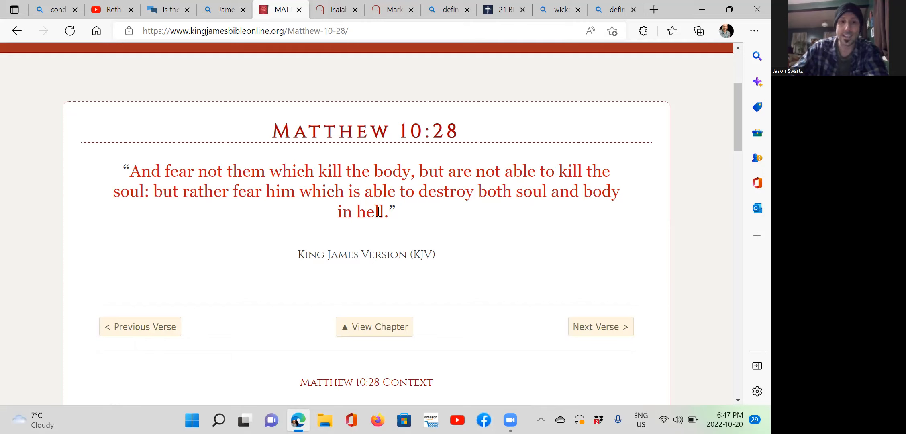
pyautogui.moveTo(555, 59)
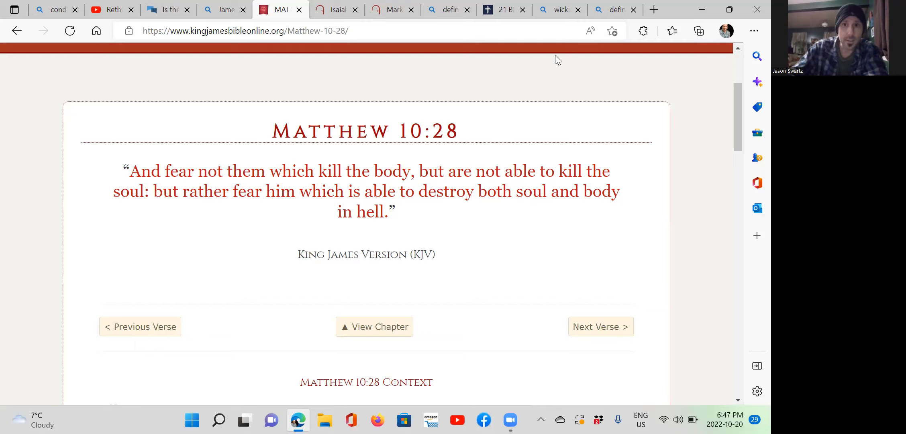
pyautogui.moveTo(448, 10)
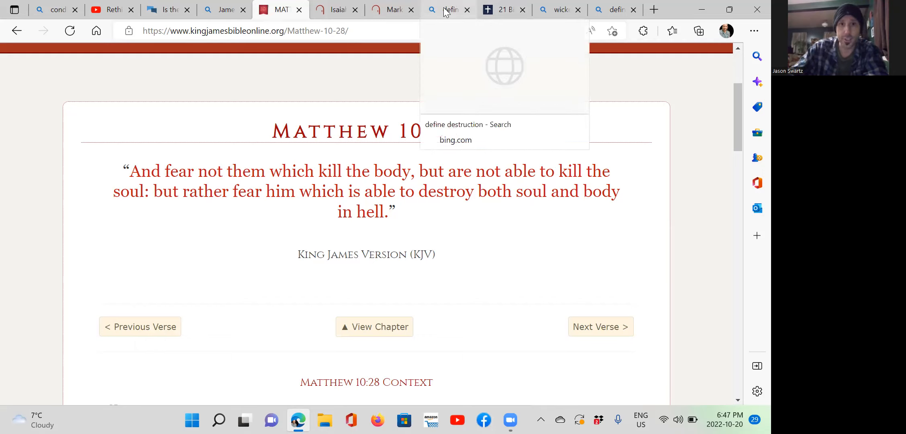
# Review the Bing "define destruction" entry, then show Isaiah 66:24 on Bible Gateway
pyautogui.click(448, 10)
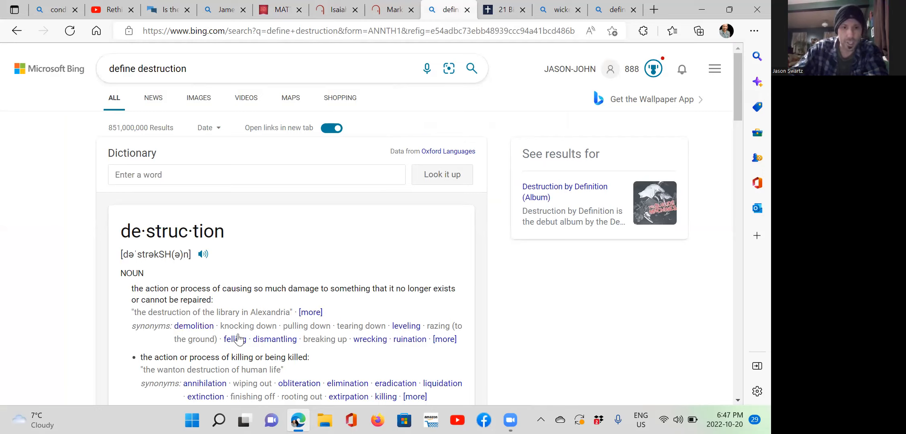
pyautogui.moveTo(207, 355)
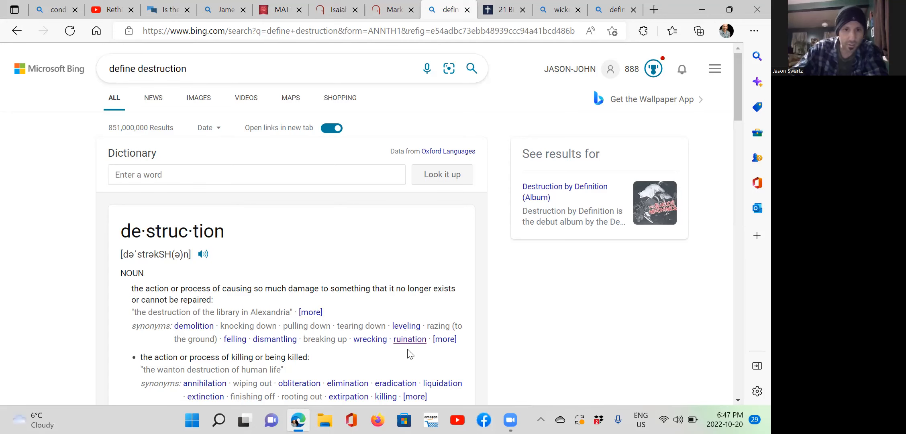
pyautogui.scroll(-3)
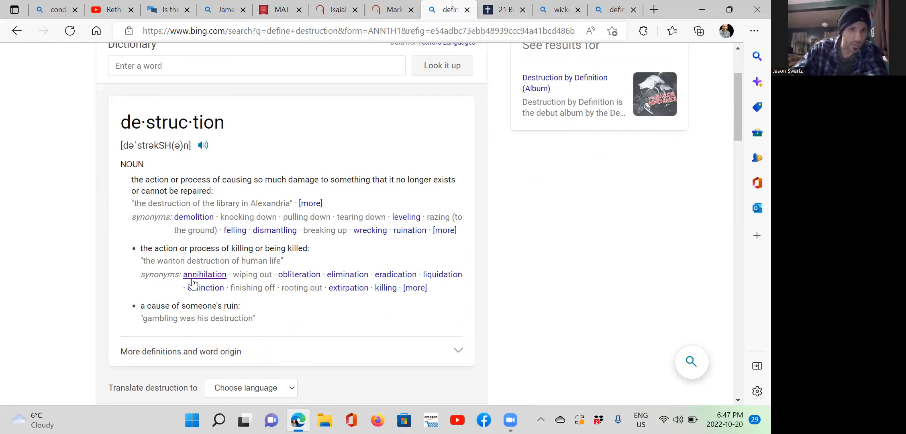
pyautogui.moveTo(205, 273)
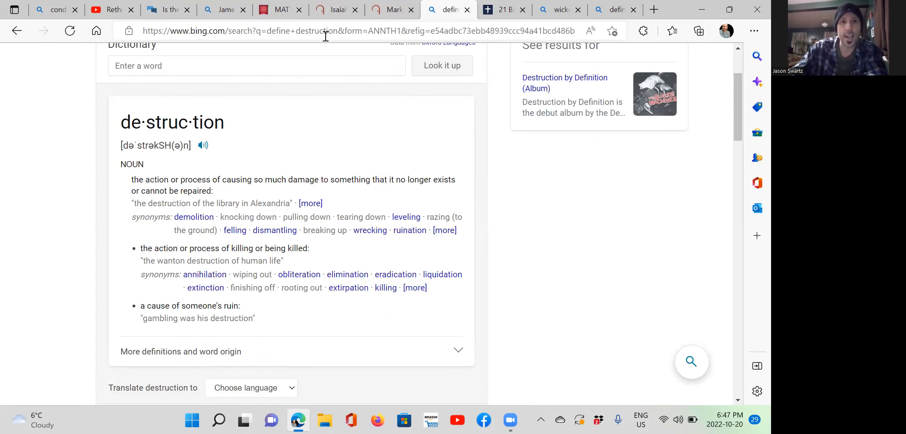
pyautogui.click(335, 9)
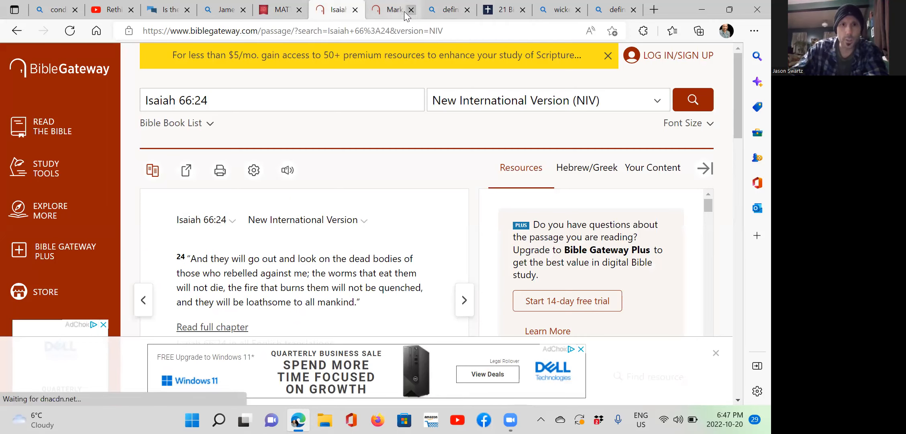
# After Mark 9, show "21 Bible Verses about Destruction Of The Wicked" scrolled to the 2 Peter verses
pyautogui.click(388, 9)
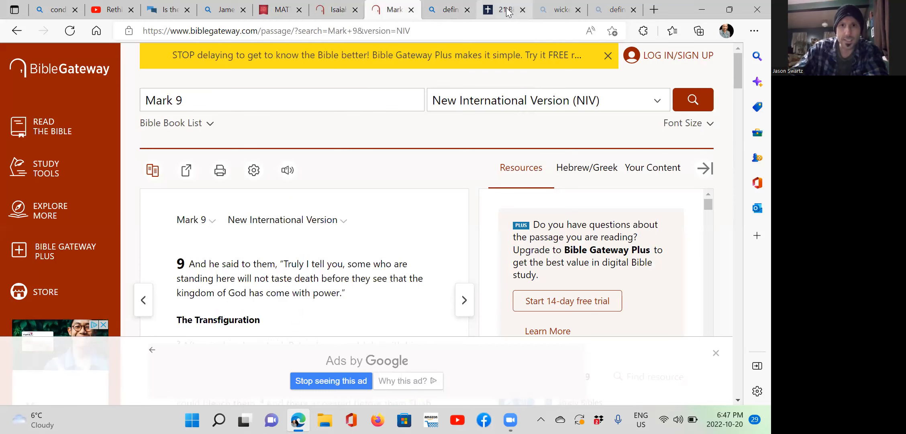
pyautogui.click(497, 9)
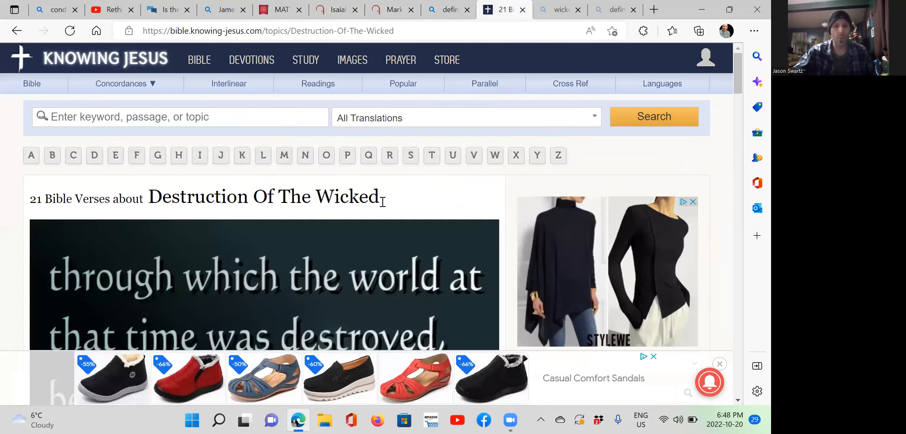
pyautogui.scroll(-3)
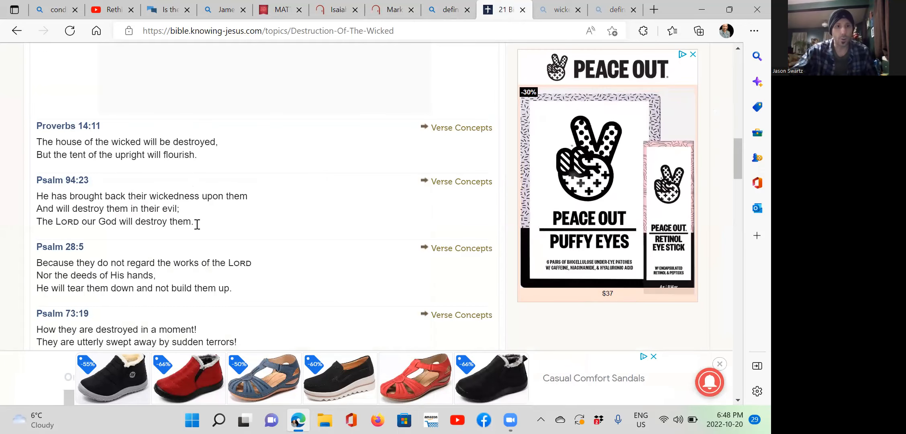
pyautogui.scroll(-3)
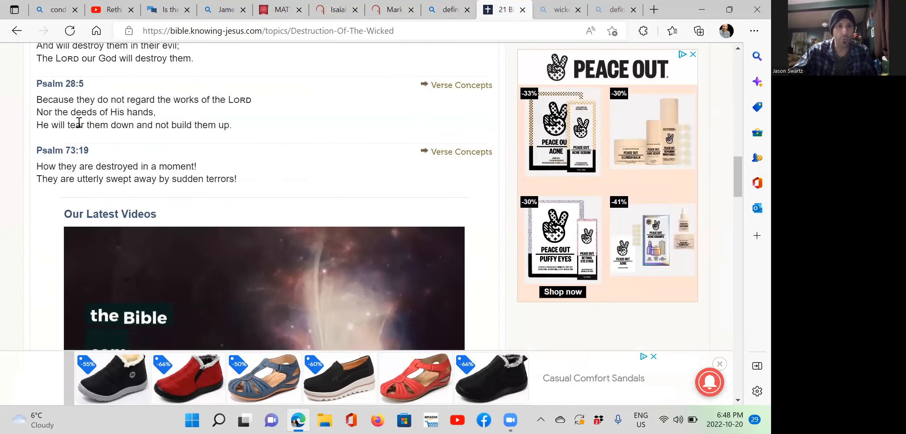
pyautogui.scroll(-3)
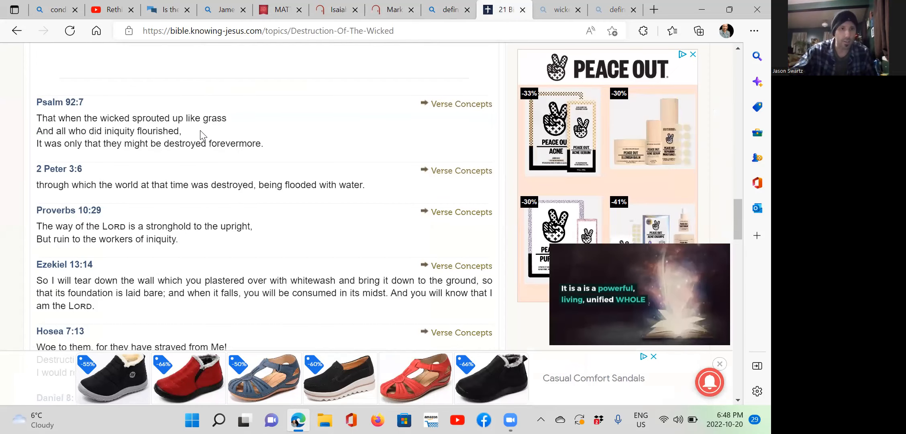
pyautogui.scroll(-3)
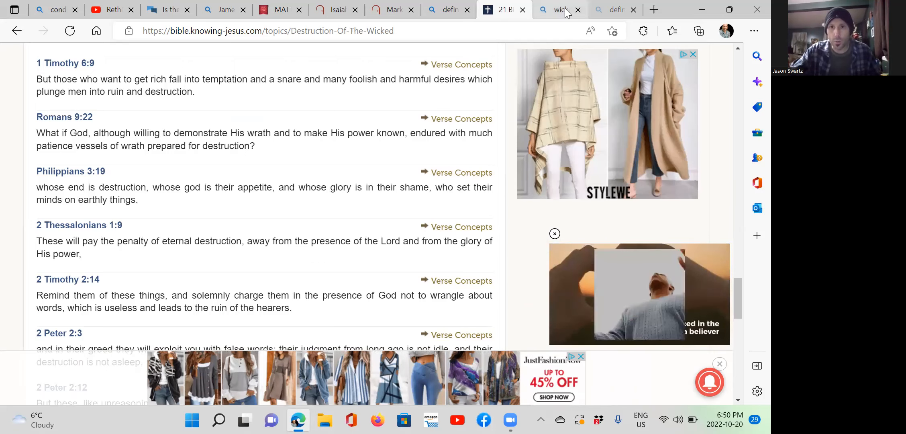
# Show the Bing "wicked perish bible verse" results led by Proverbs 12:7
pyautogui.click(558, 10)
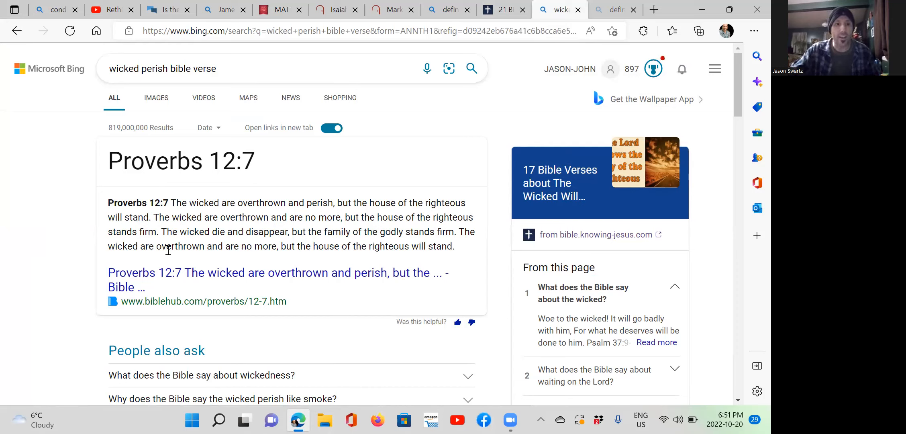
pyautogui.moveTo(266, 256)
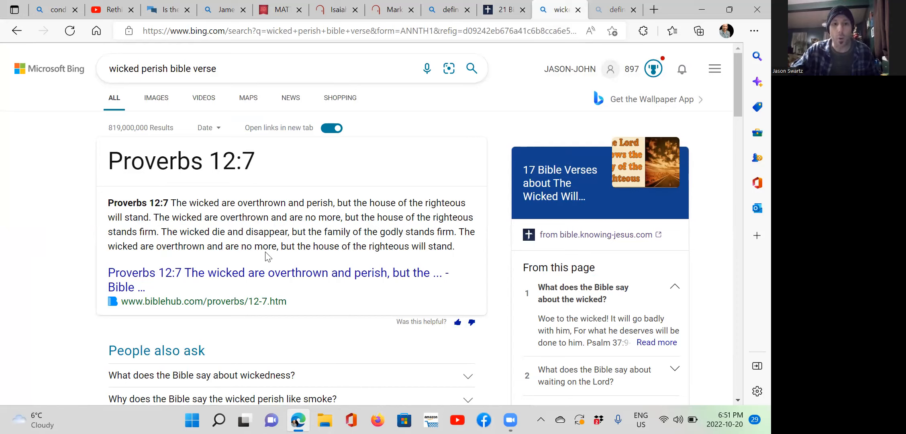
pyautogui.moveTo(372, 256)
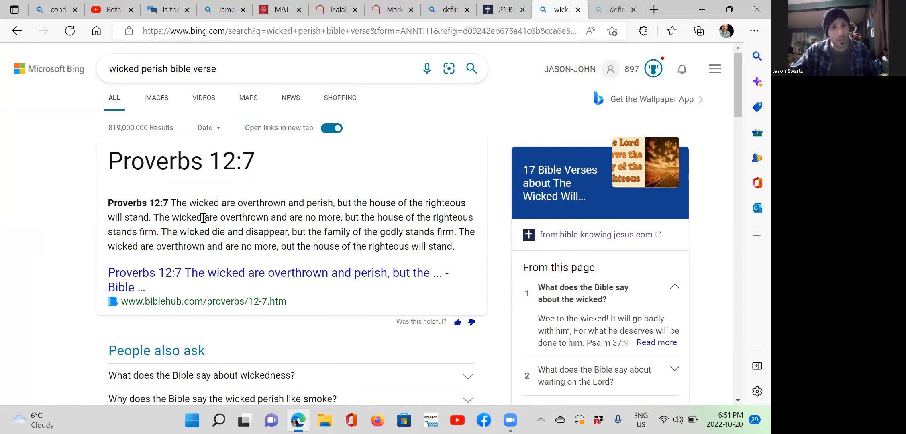
pyautogui.moveTo(252, 290)
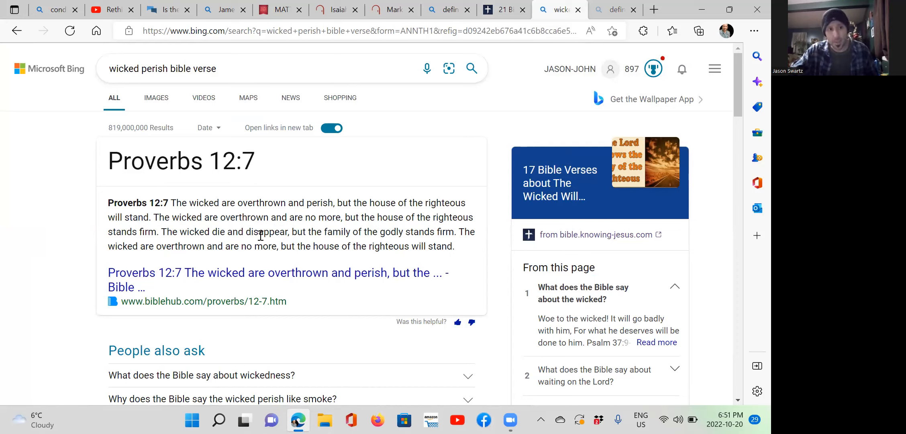
pyautogui.moveTo(261, 259)
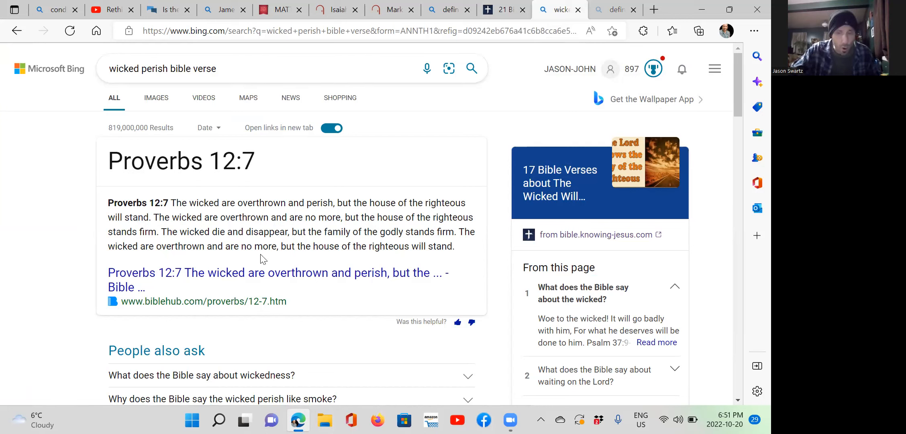
pyautogui.moveTo(264, 254)
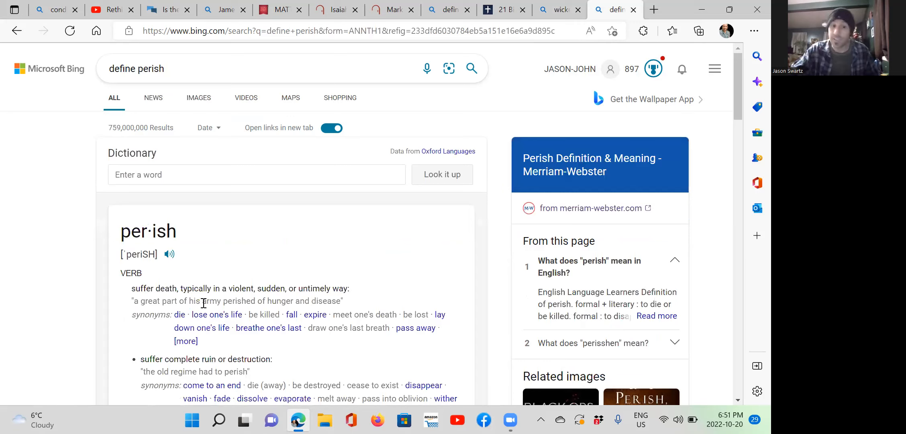
pyautogui.moveTo(387, 306)
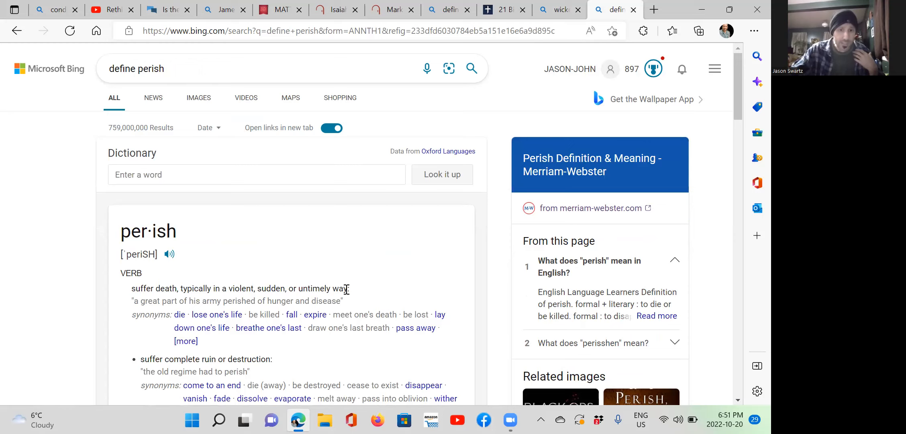
pyautogui.moveTo(332, 297)
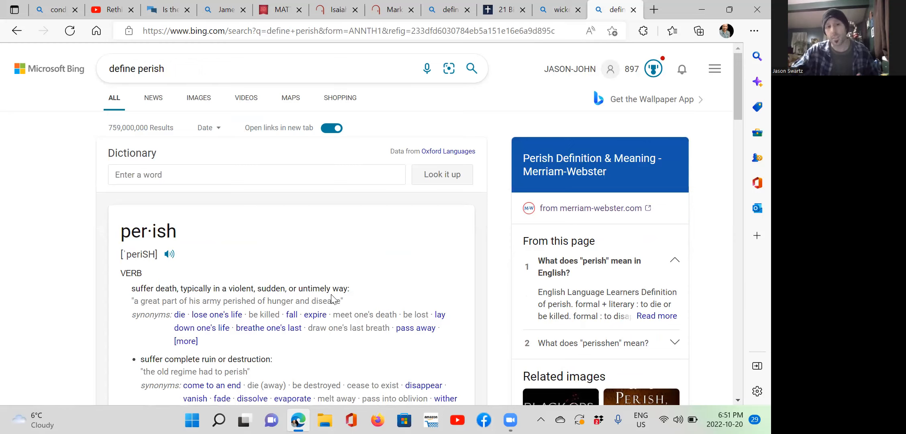
pyautogui.moveTo(306, 289)
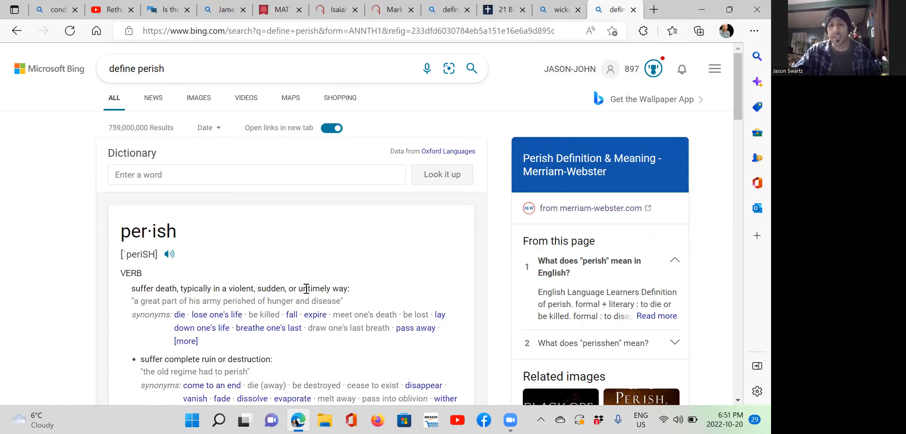
pyautogui.moveTo(307, 288)
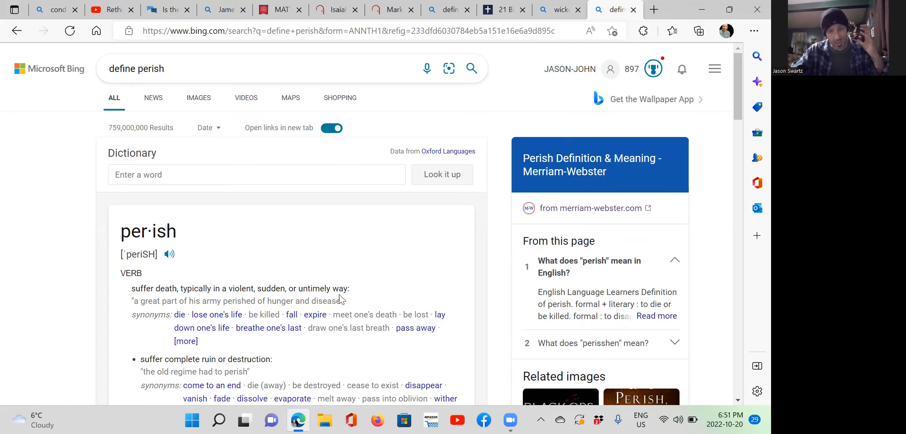
pyautogui.moveTo(343, 304)
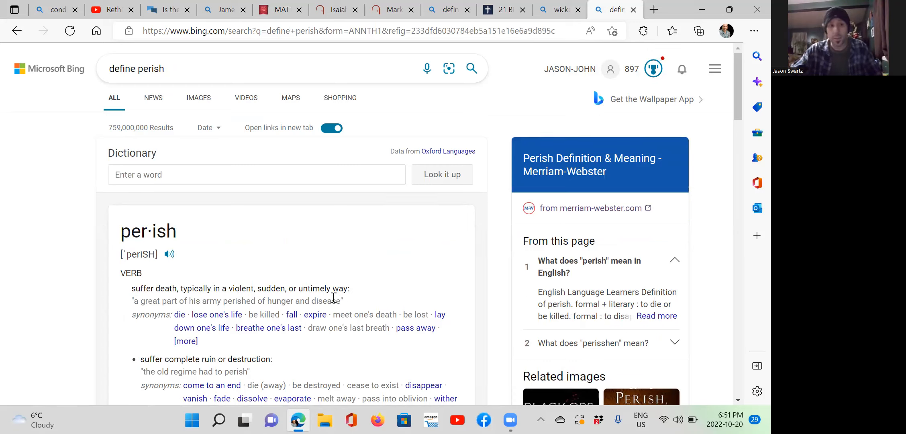
pyautogui.moveTo(364, 264)
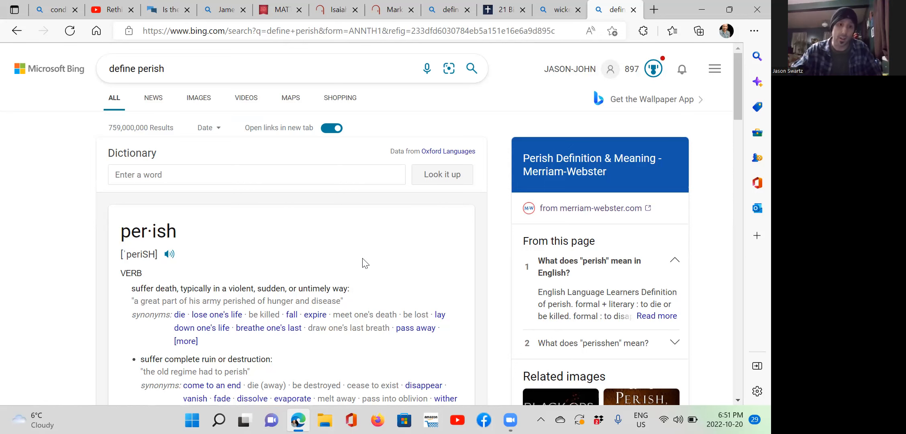
# Scroll the Bing "define perish" entry to show all three verb senses
pyautogui.scroll(-3)
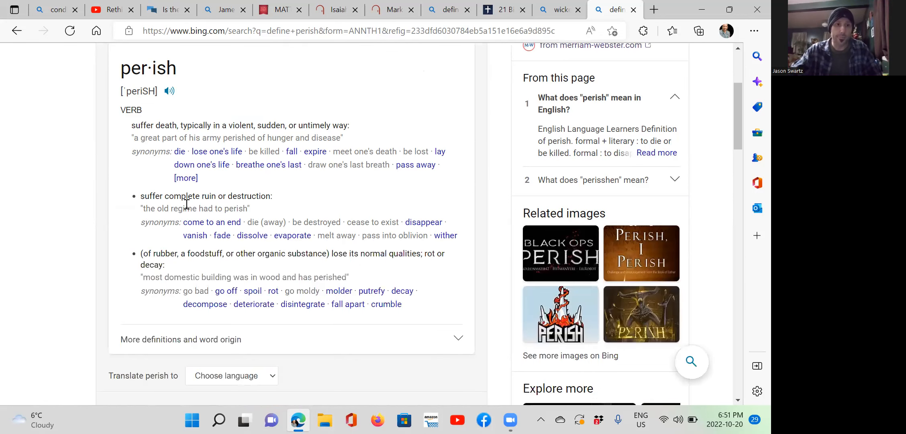
pyautogui.moveTo(197, 250)
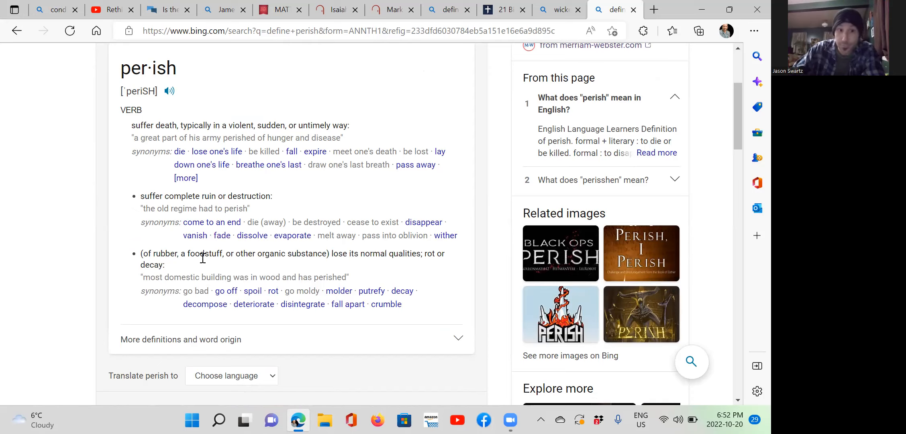
pyautogui.moveTo(253, 248)
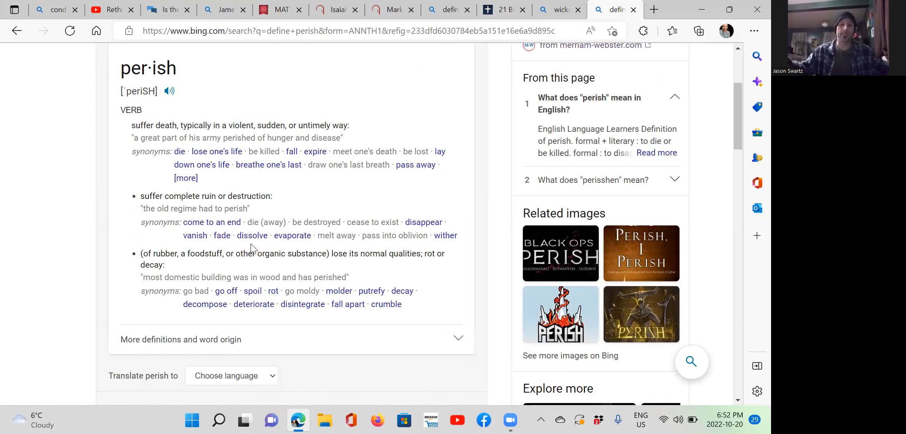
pyautogui.moveTo(296, 250)
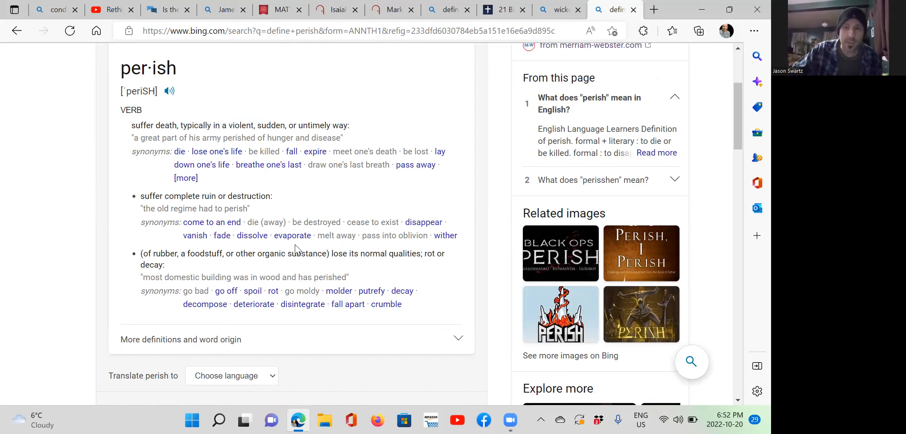
pyautogui.moveTo(297, 248)
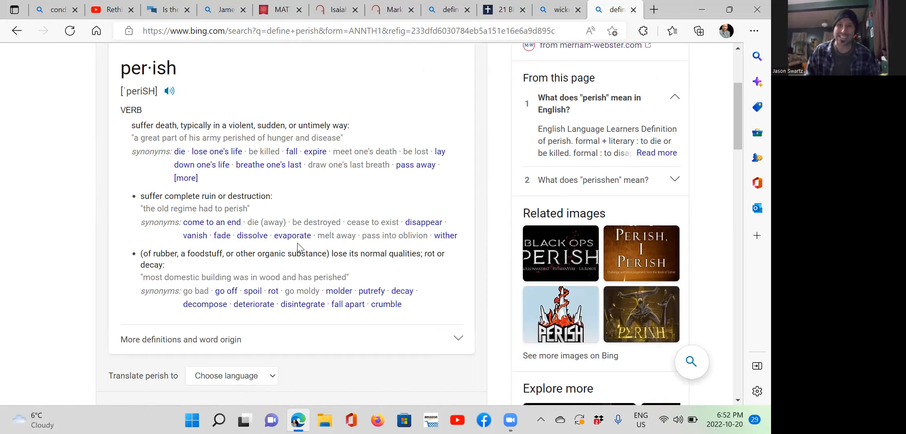
pyautogui.moveTo(47, 83)
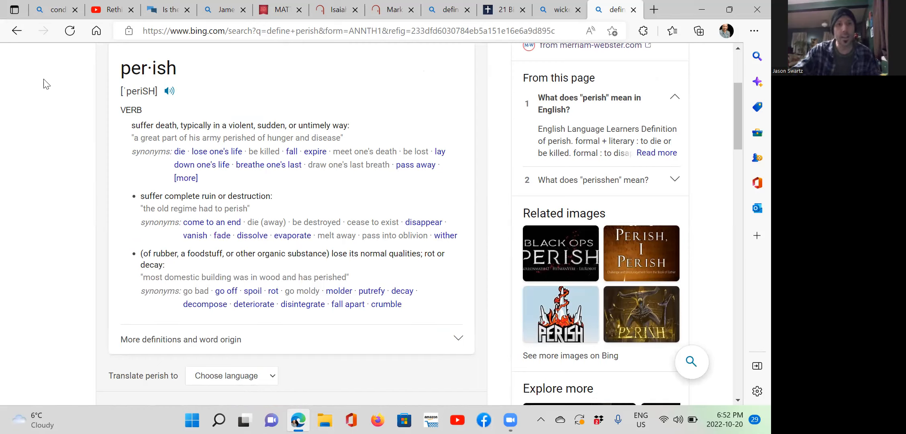
pyautogui.moveTo(283, 9)
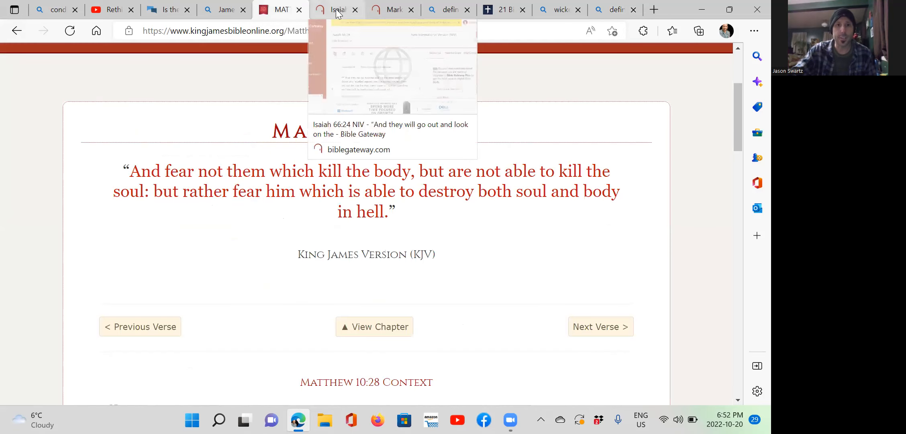
# Switch to the Isaiah 66:24 passage, then to the Mark 9 NIV passage
pyautogui.click(337, 10)
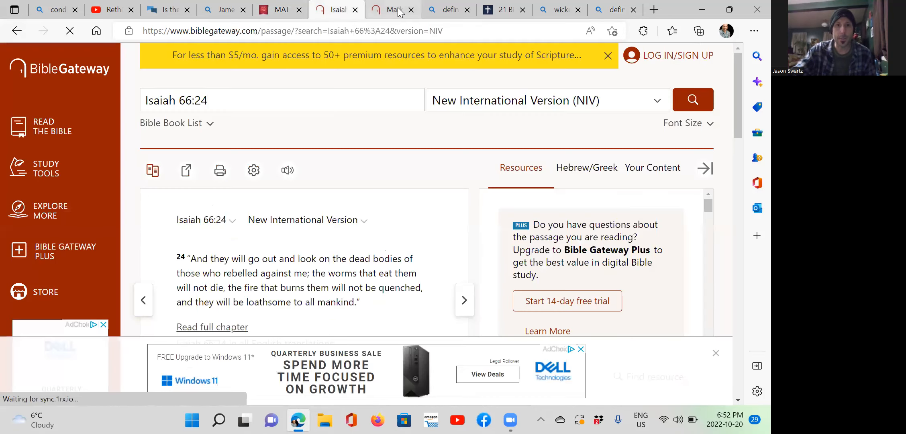
pyautogui.click(387, 10)
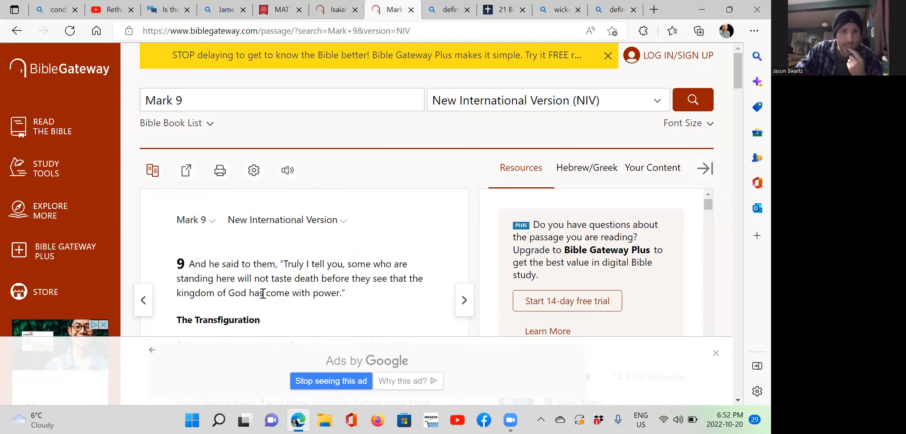
# Read Mark 9 down to verses 43–50 and highlight 'the worms that eat them' in verse 48
pyautogui.scroll(-3)
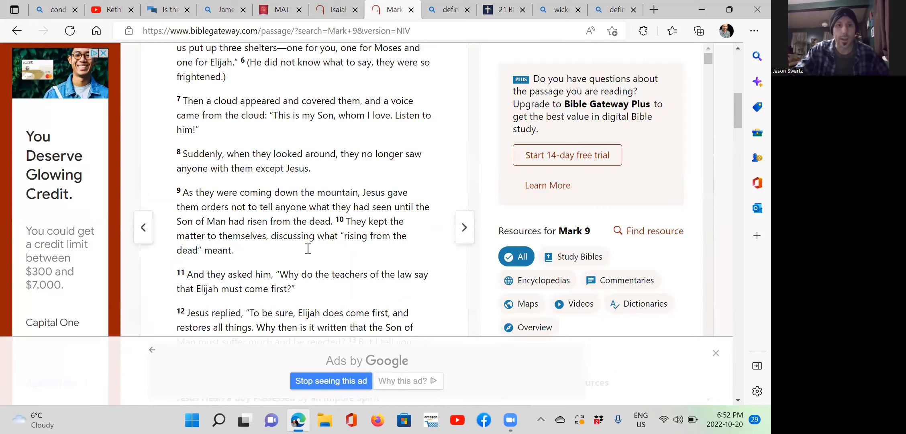
pyautogui.scroll(-3)
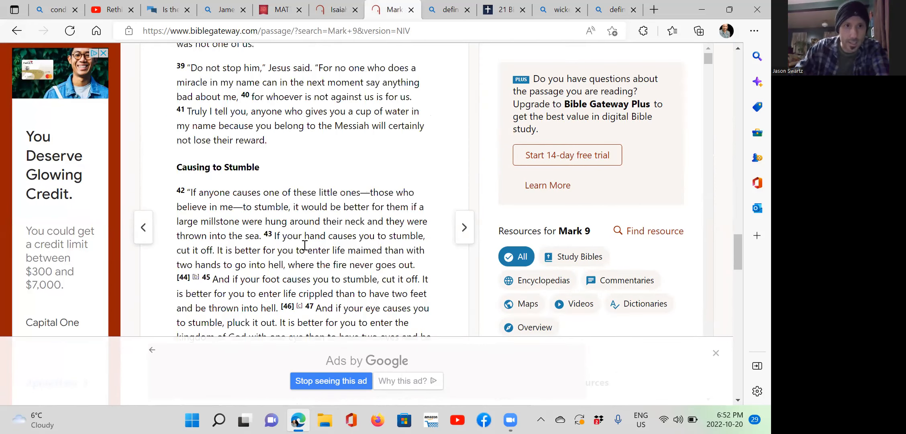
pyautogui.scroll(3)
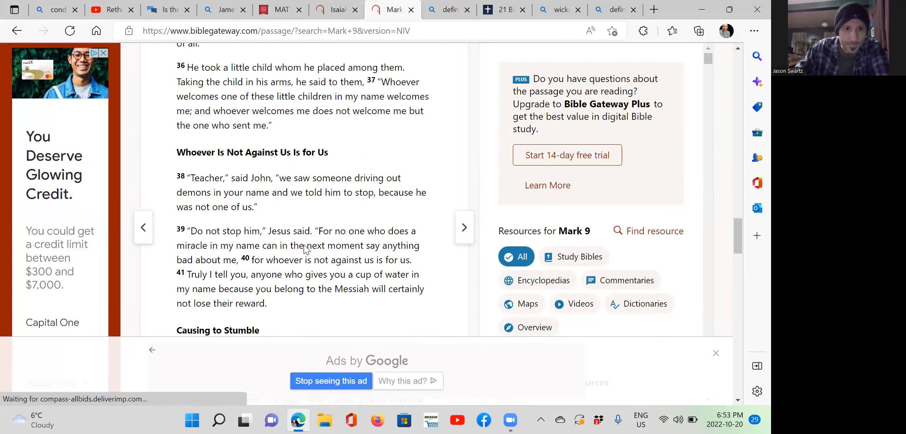
pyautogui.scroll(-3)
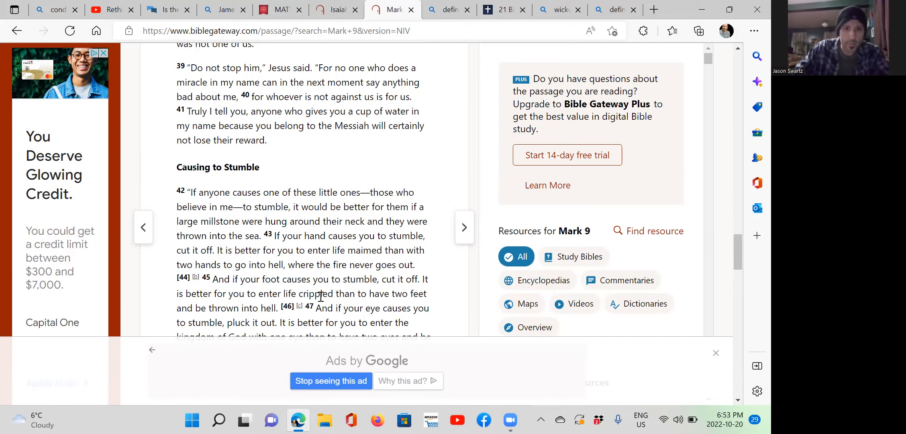
pyautogui.scroll(-3)
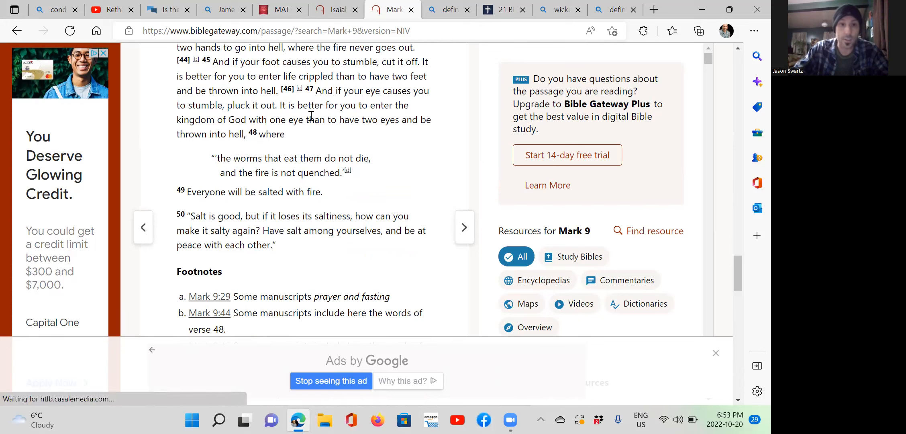
pyautogui.moveTo(269, 128)
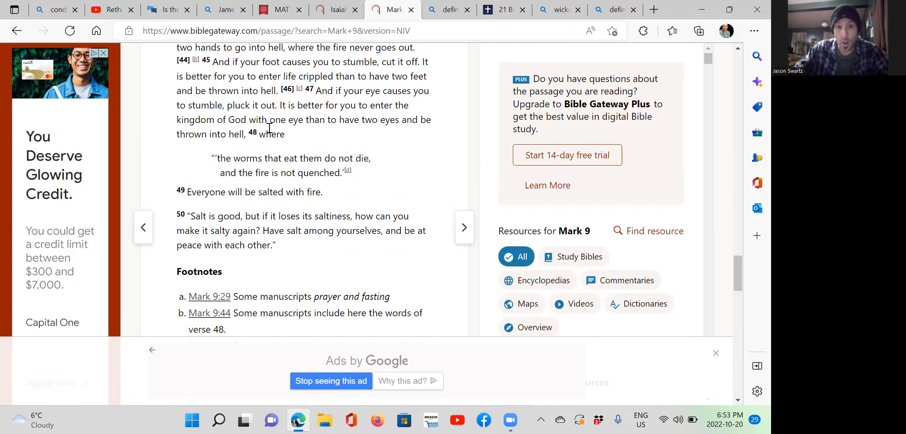
pyautogui.moveTo(203, 152)
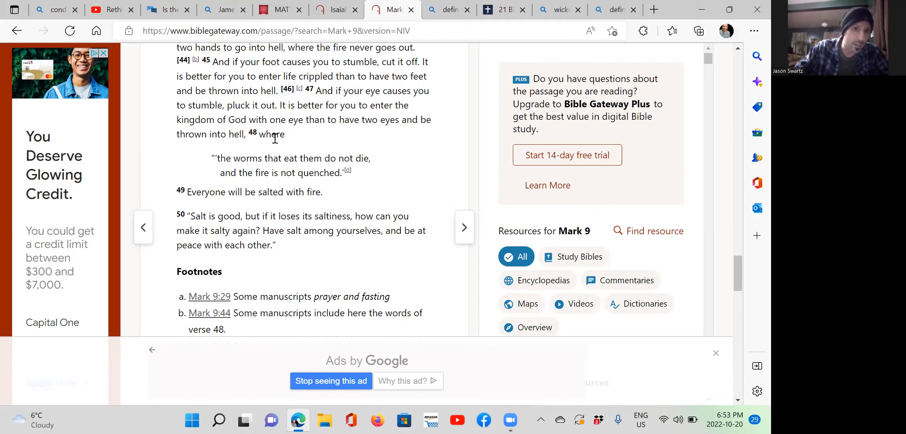
pyautogui.moveTo(211, 161)
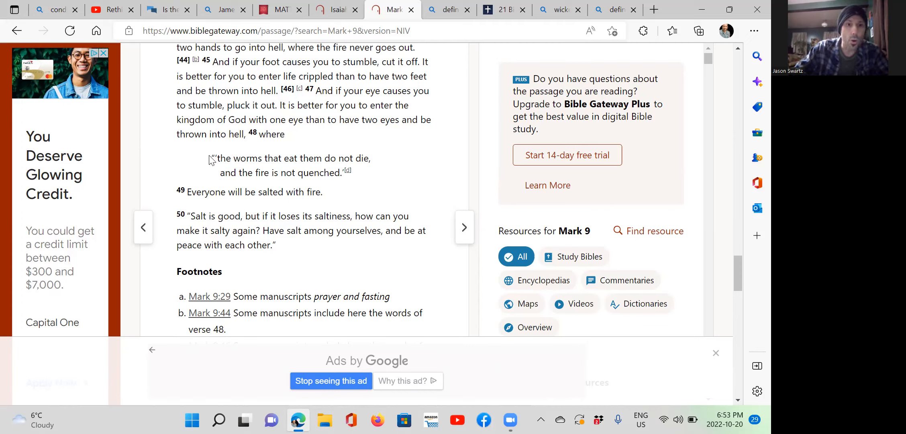
pyautogui.moveTo(216, 158); pyautogui.dragTo(324, 157)
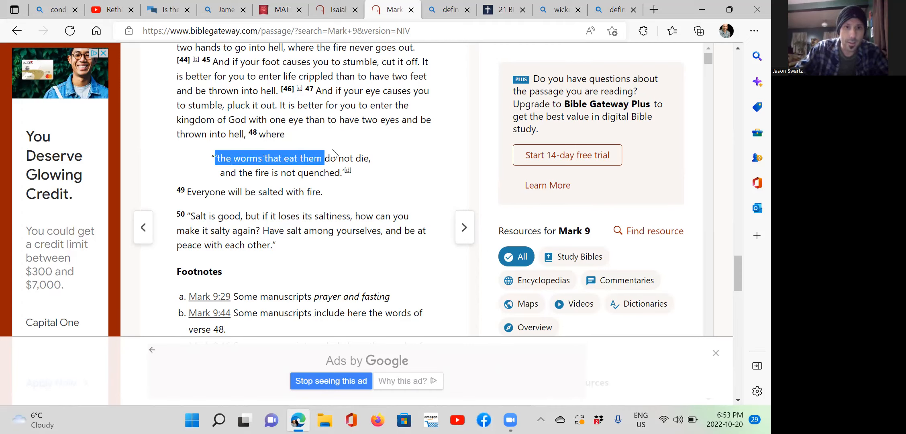
pyautogui.moveTo(323, 158); pyautogui.dragTo(370, 157)
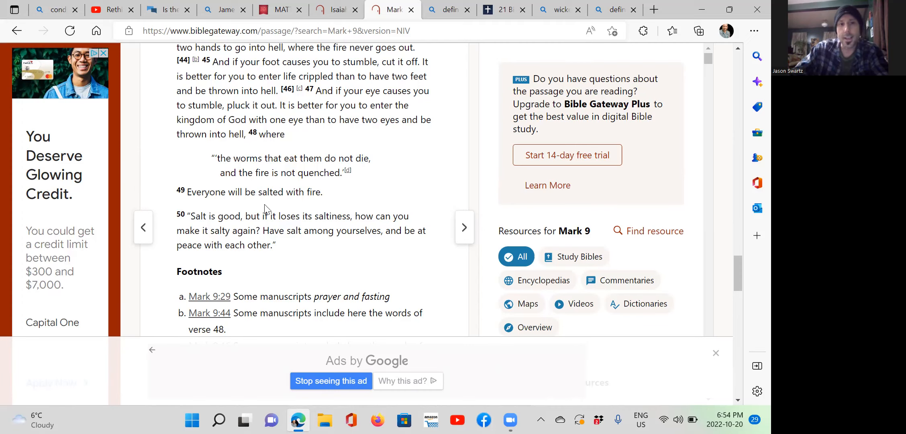
pyautogui.moveTo(398, 200)
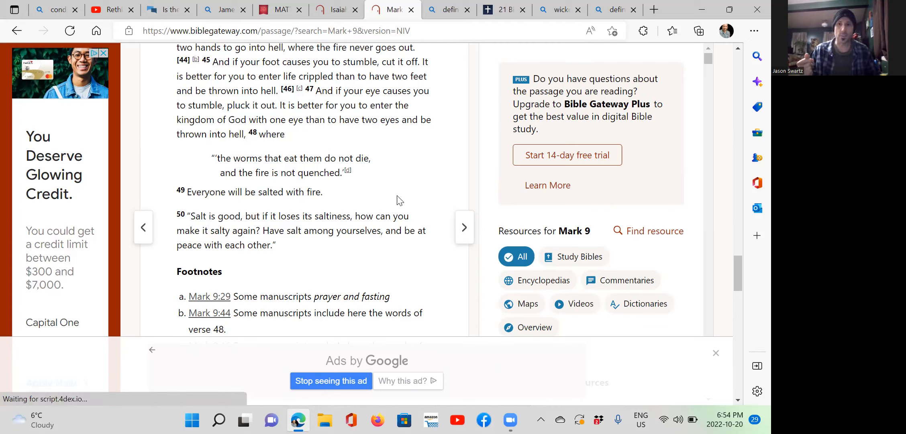
pyautogui.moveTo(219, 156)
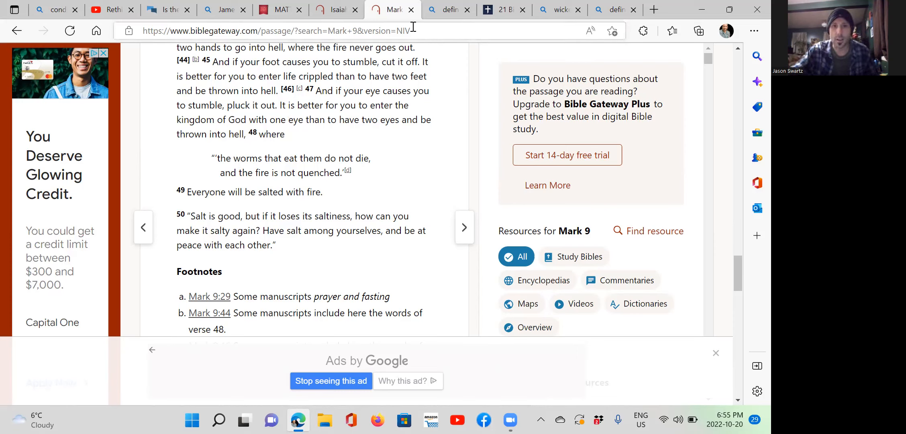
# Return to Isaiah 66:24, highlight its verse about worms and unquenched fire, then clear the highlight
pyautogui.click(335, 10)
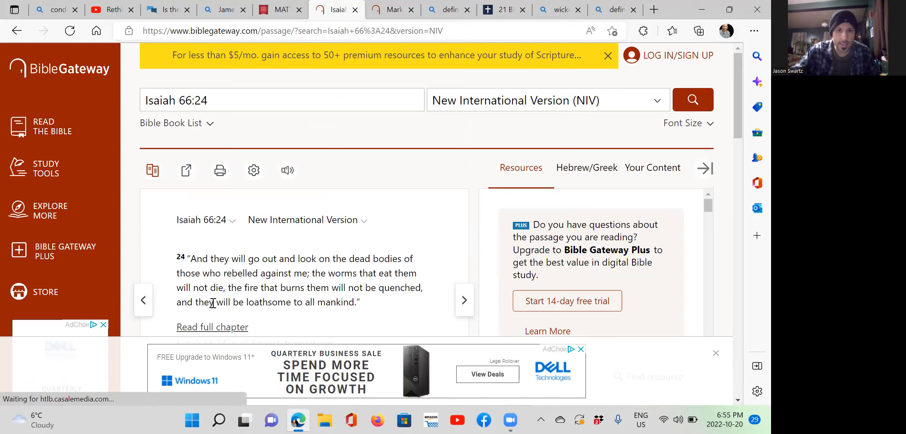
pyautogui.scroll(-3)
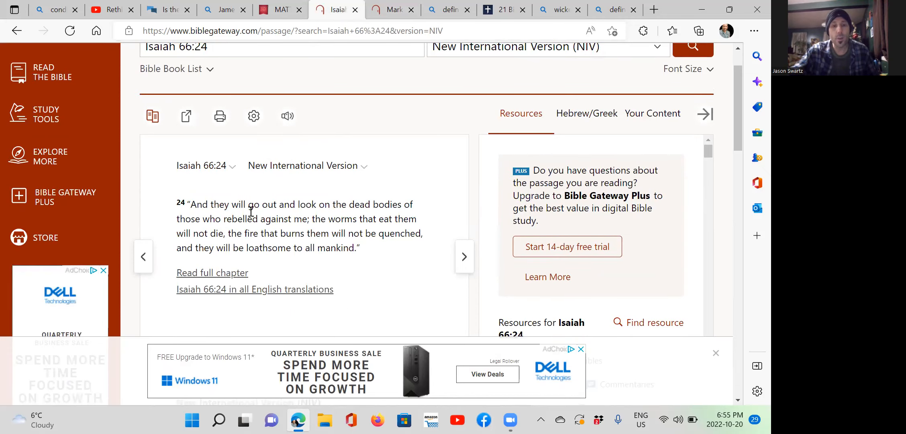
pyautogui.moveTo(189, 204); pyautogui.dragTo(276, 203)
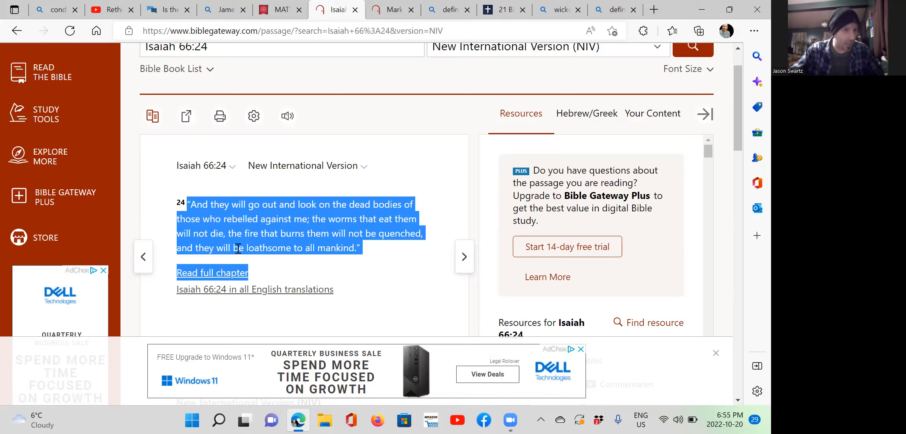
pyautogui.moveTo(311, 269)
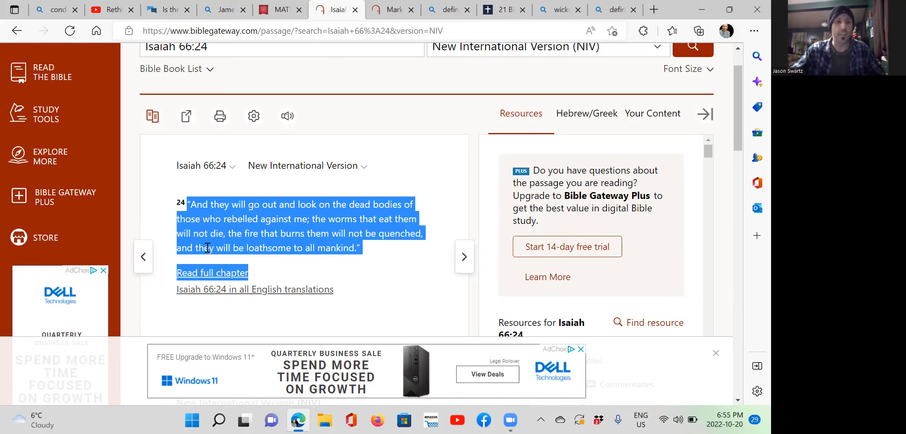
pyautogui.moveTo(364, 263)
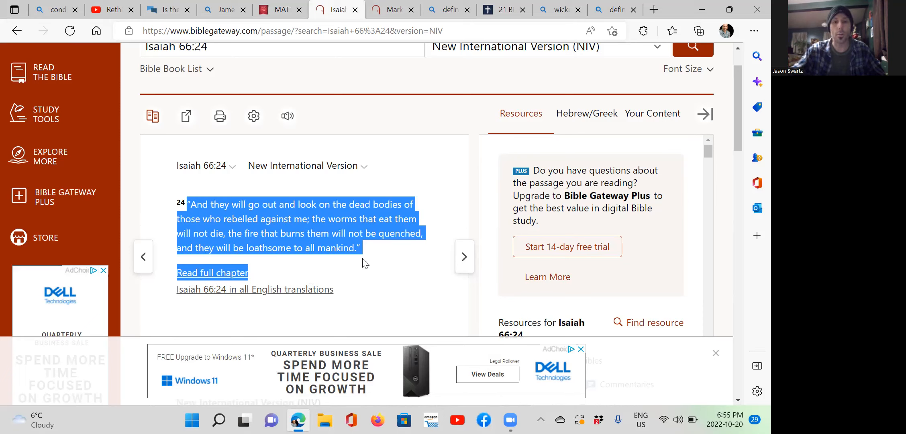
pyautogui.moveTo(422, 170)
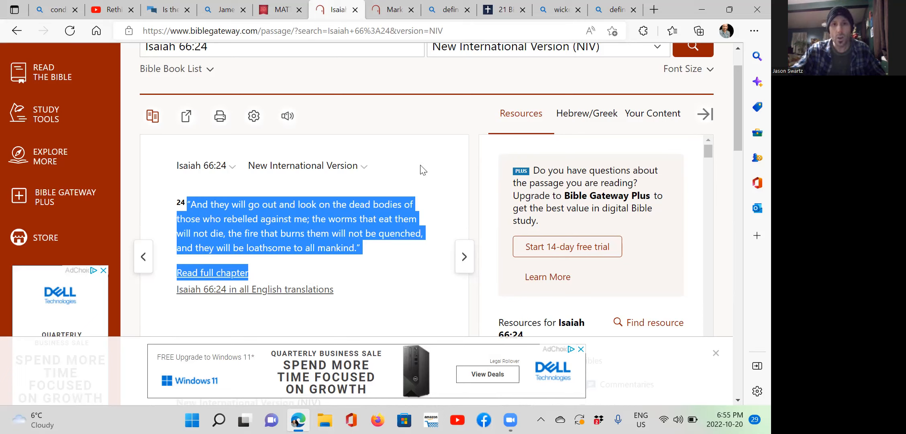
pyautogui.click(379, 233)
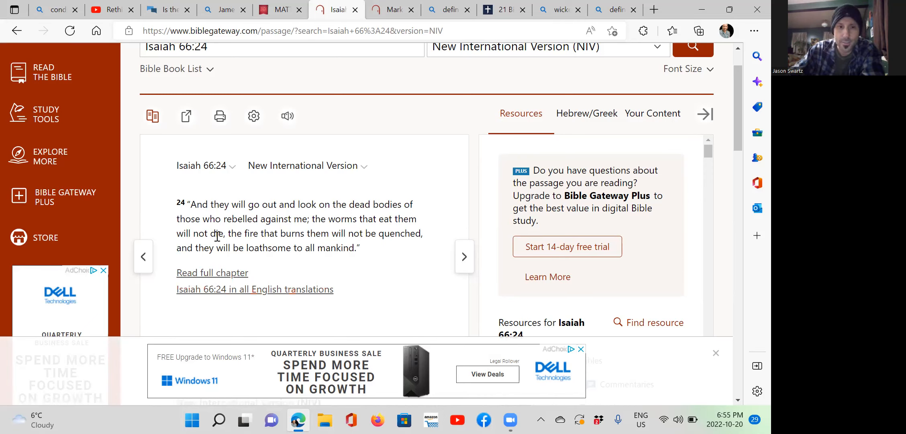
pyautogui.moveTo(330, 266)
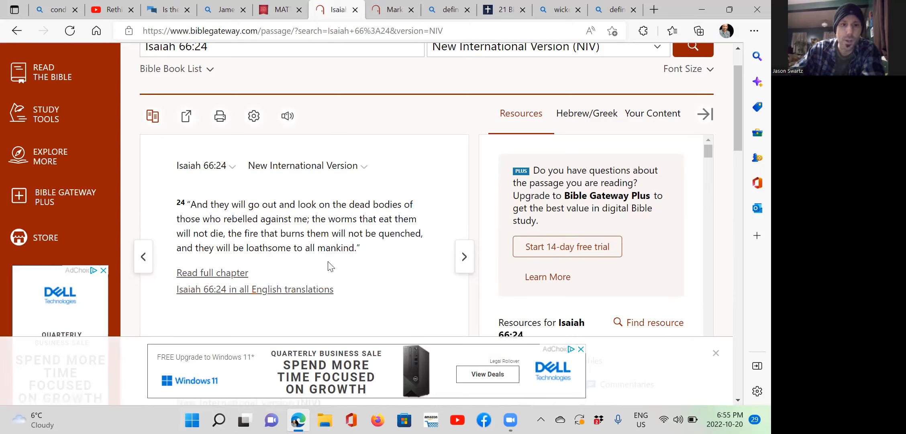
pyautogui.moveTo(380, 230)
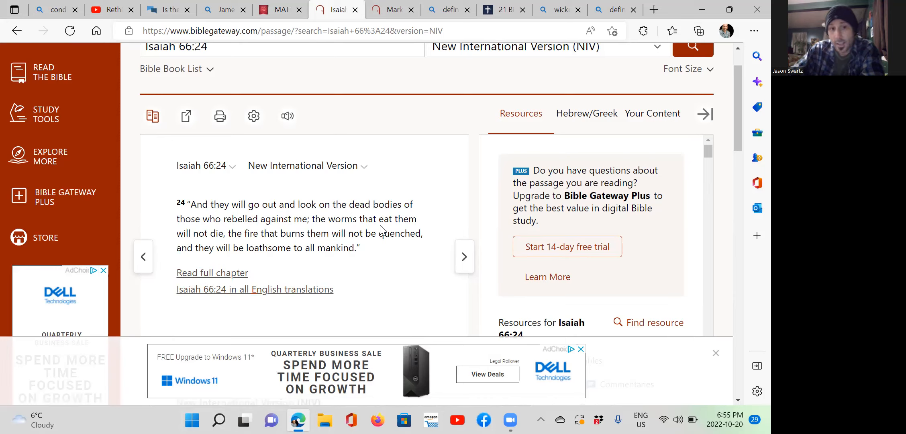
pyautogui.moveTo(385, 214)
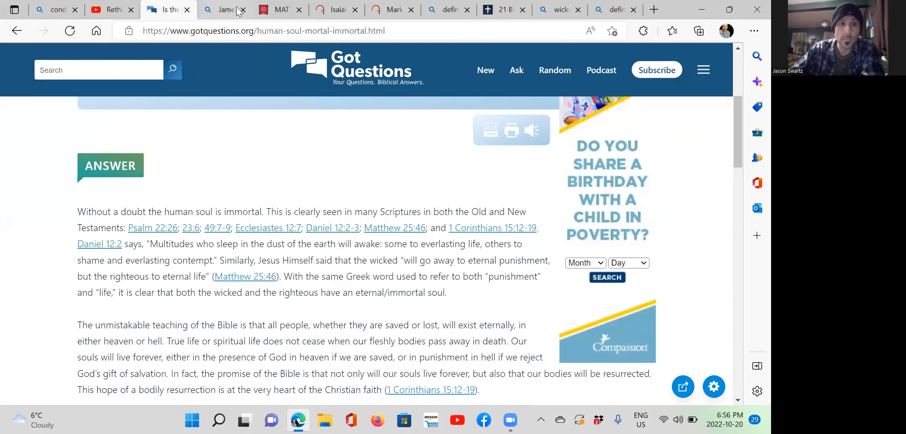
# Switch to the Bing 'James 5 20' results, then the King James Matthew 10:28 page
pyautogui.click(222, 10)
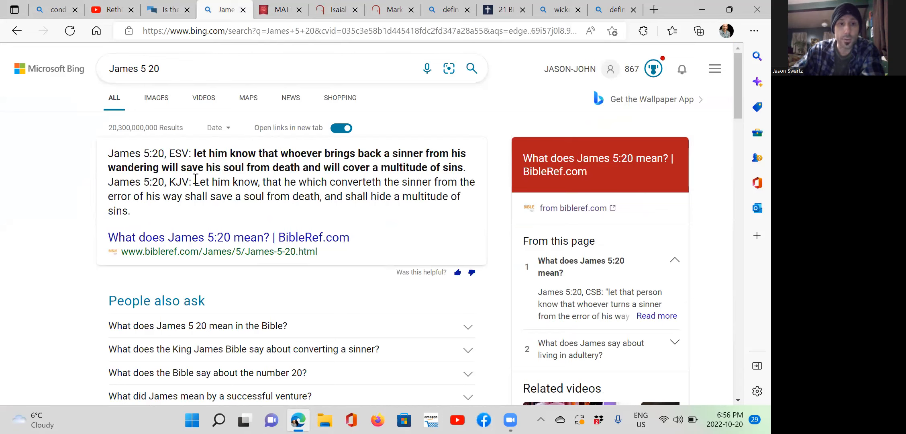
pyautogui.moveTo(292, 217)
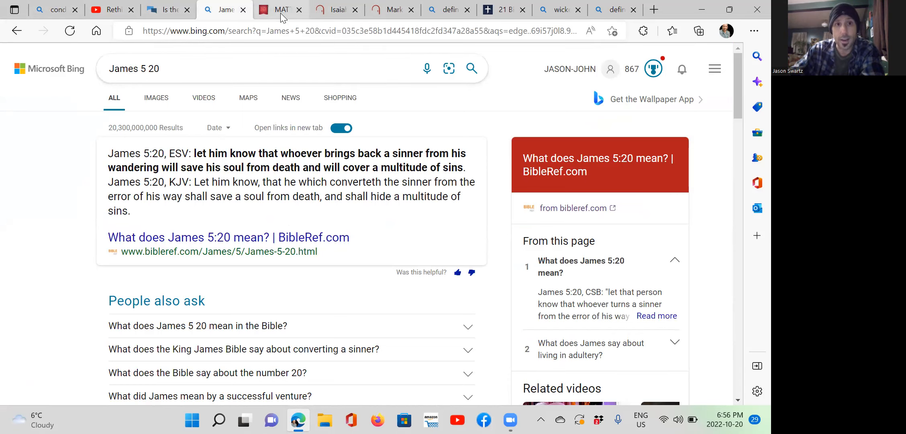
pyautogui.click(279, 10)
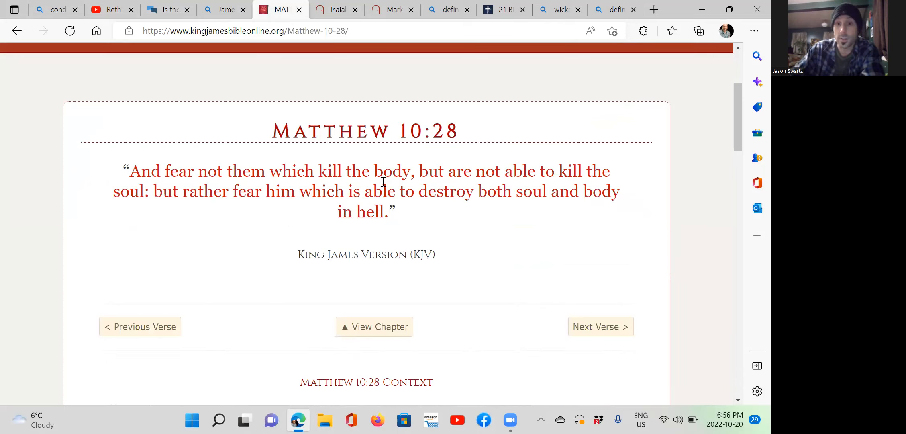
pyautogui.moveTo(223, 209)
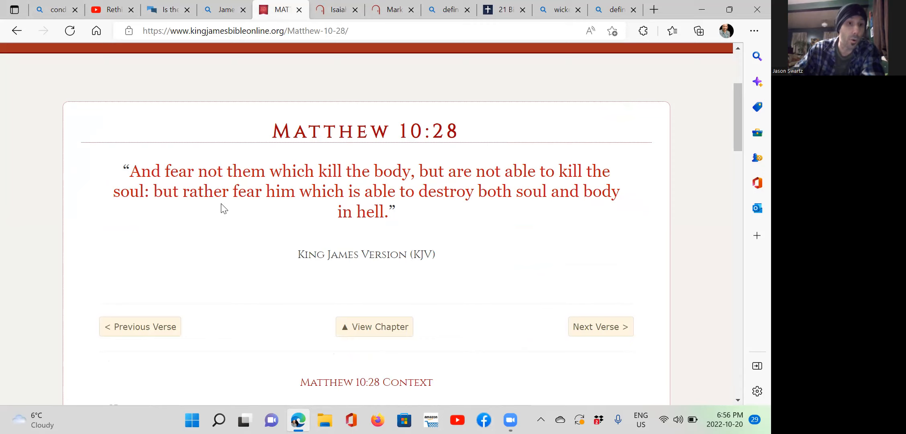
pyautogui.moveTo(471, 239)
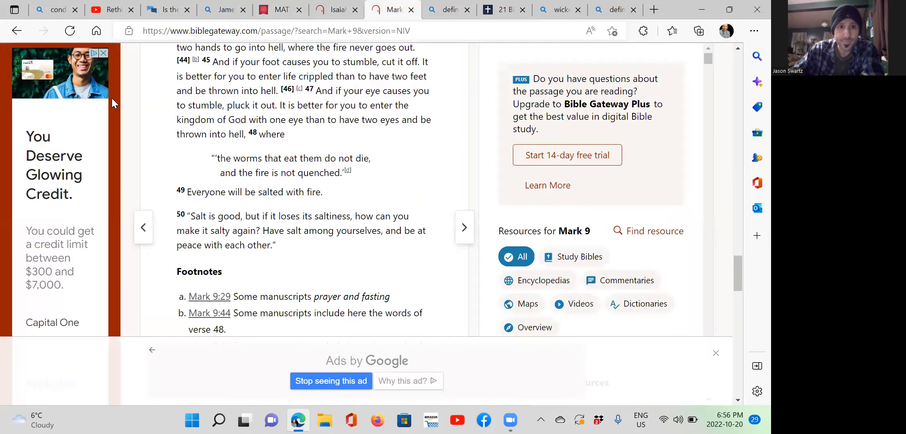
pyautogui.moveTo(337, 202)
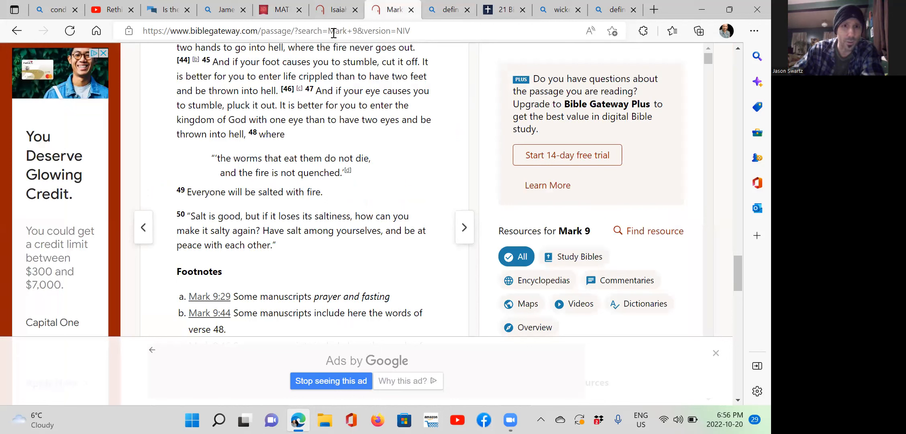
pyautogui.moveTo(337, 9)
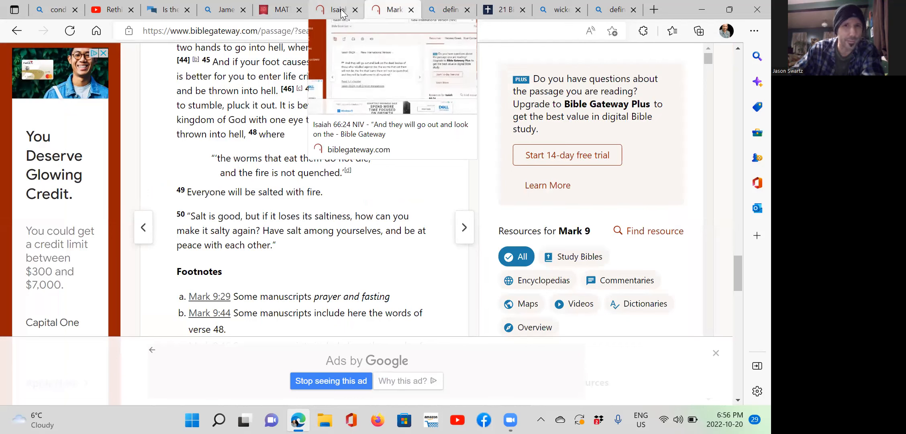
# Flip between the Isaiah 66:24 and Mark 9 passages to compare them
pyautogui.click(335, 10)
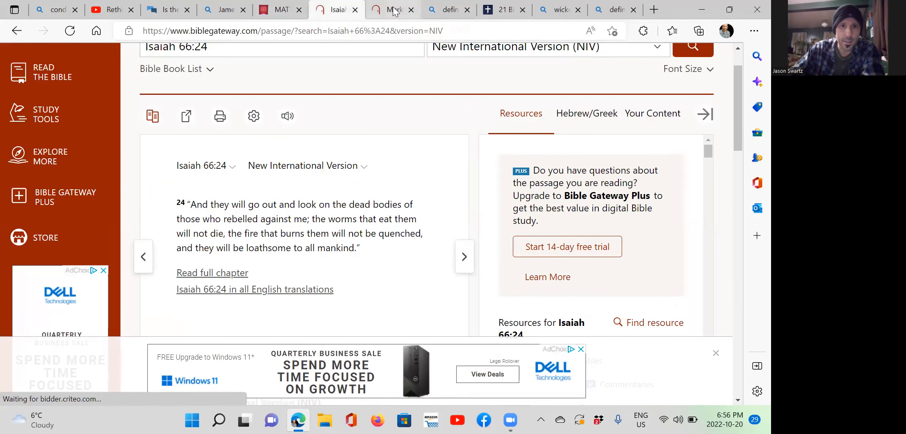
pyautogui.click(392, 10)
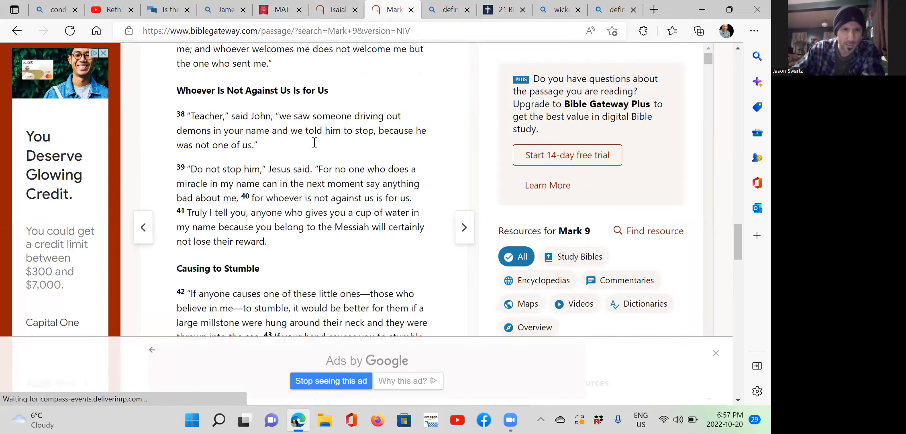
pyautogui.scroll(-3)
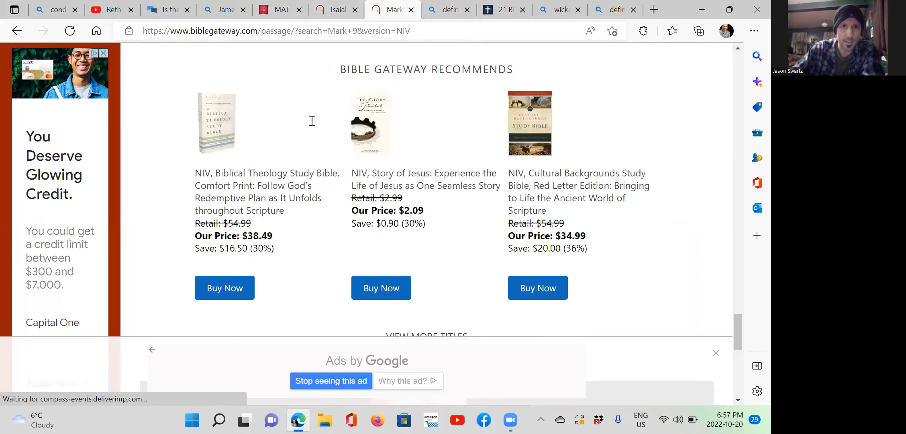
pyautogui.click(334, 10)
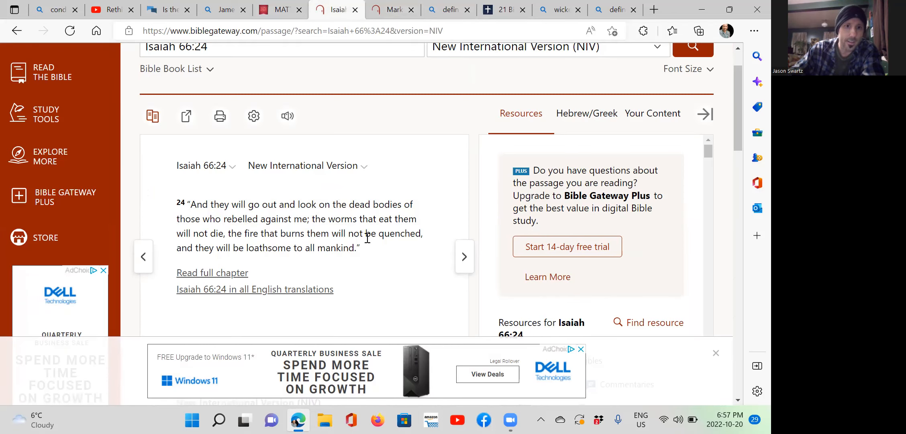
pyautogui.moveTo(332, 272)
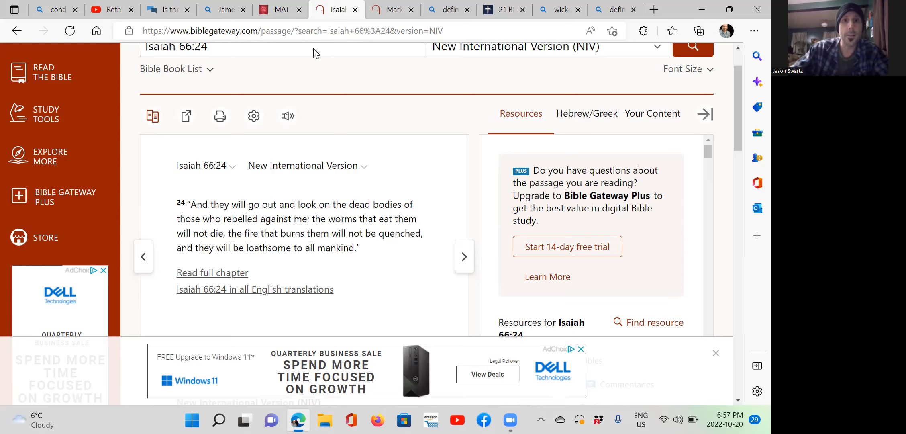
pyautogui.moveTo(112, 9)
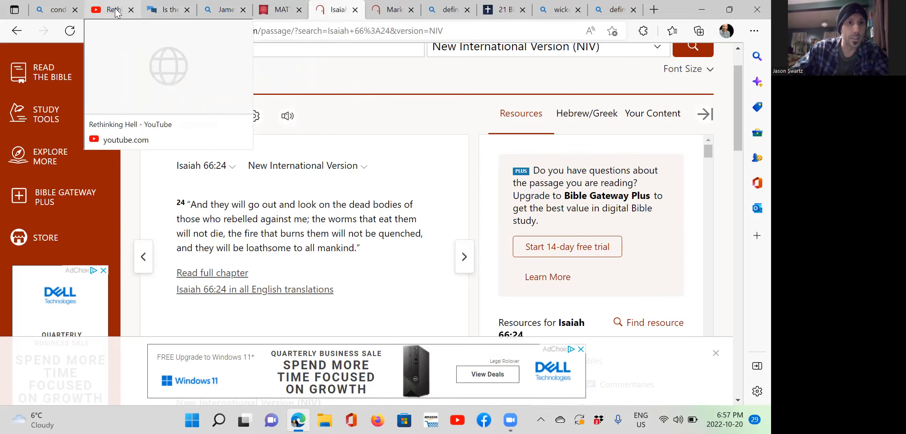
# Switch to the Rethinking Hell YouTube channel and search for 'edward'
pyautogui.click(110, 10)
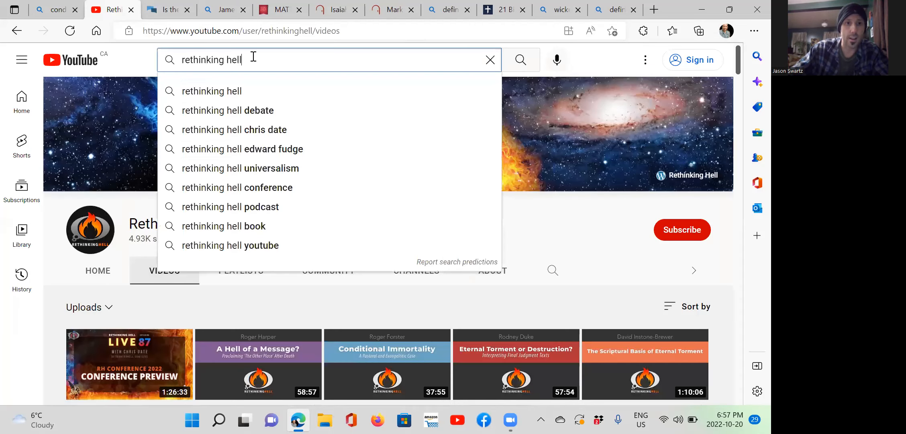
pyautogui.click(490, 60)
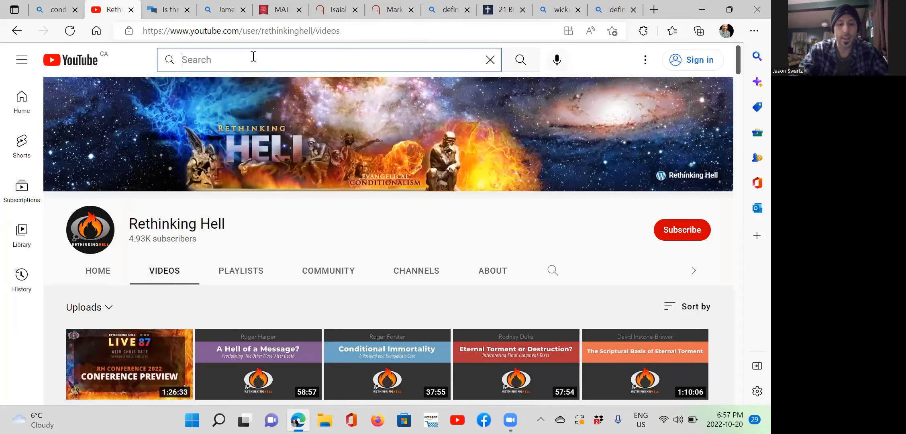
pyautogui.write('edward')
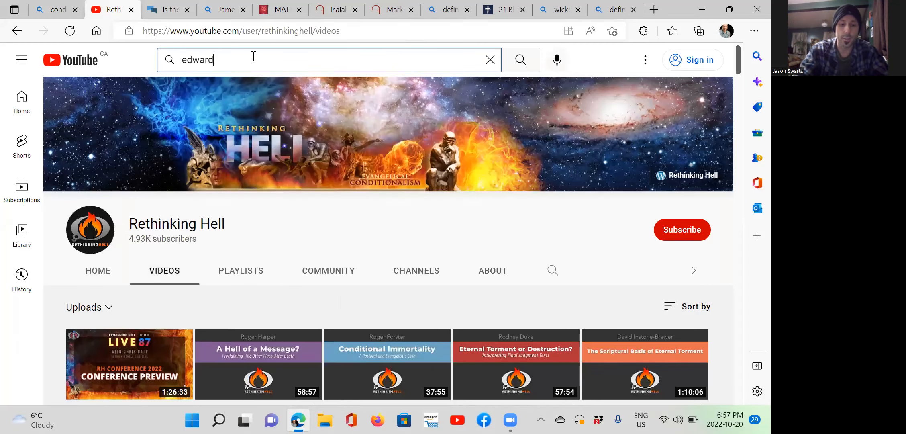